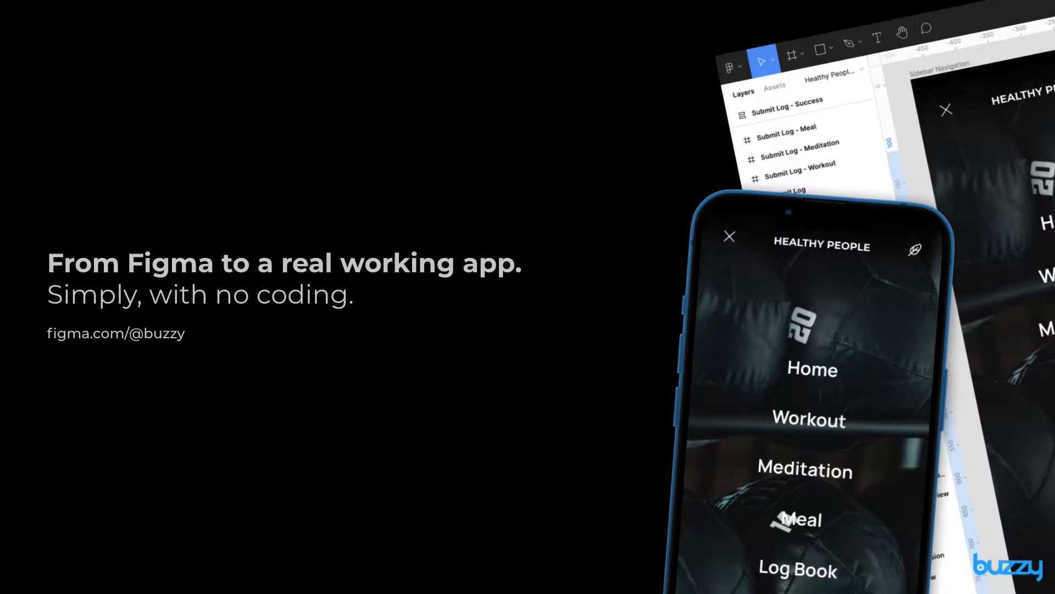
mouse_move(282, 414)
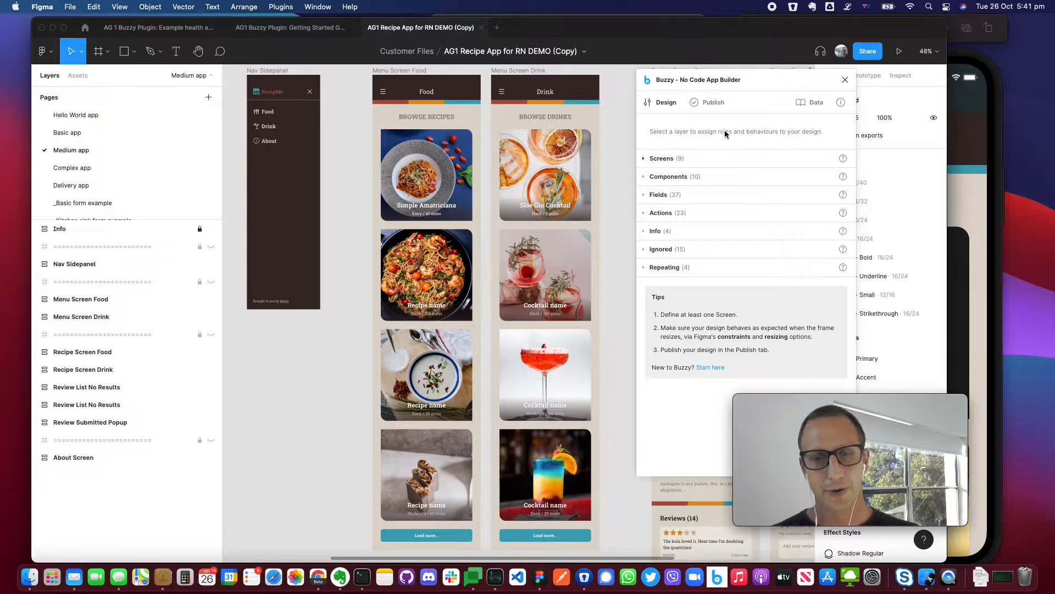
- Show the Buzzy plugin's Publish section and scroll to the app's preview links and QR code
left_click(713, 102)
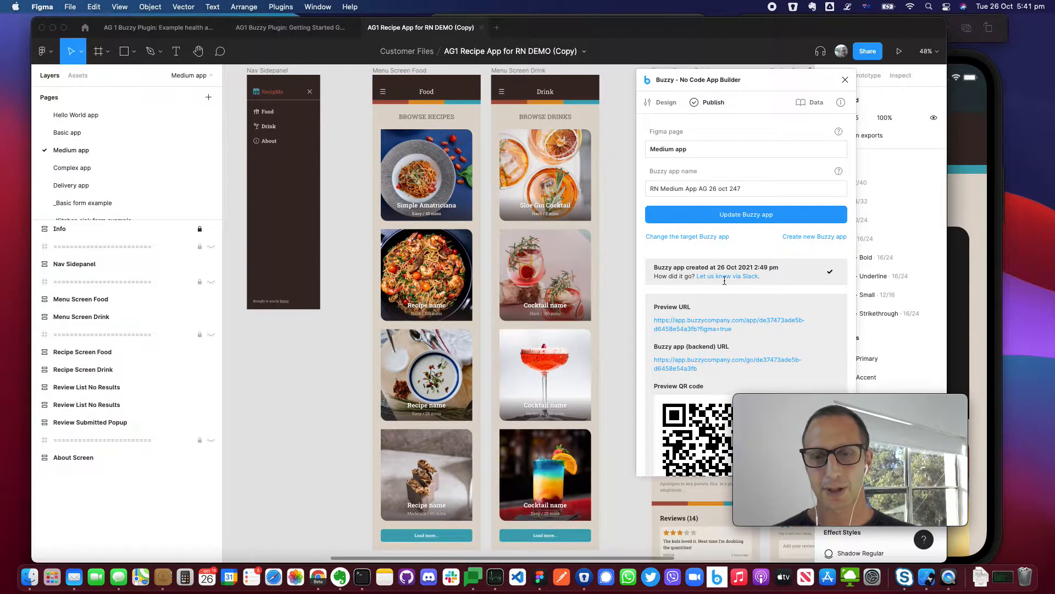
scroll("down", 3)
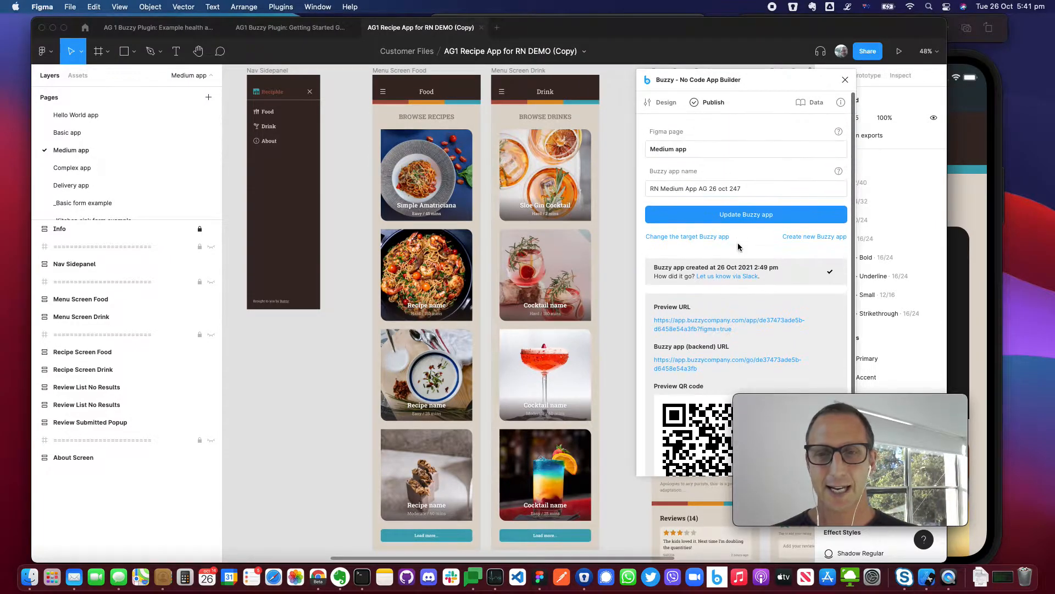
mouse_move(725, 222)
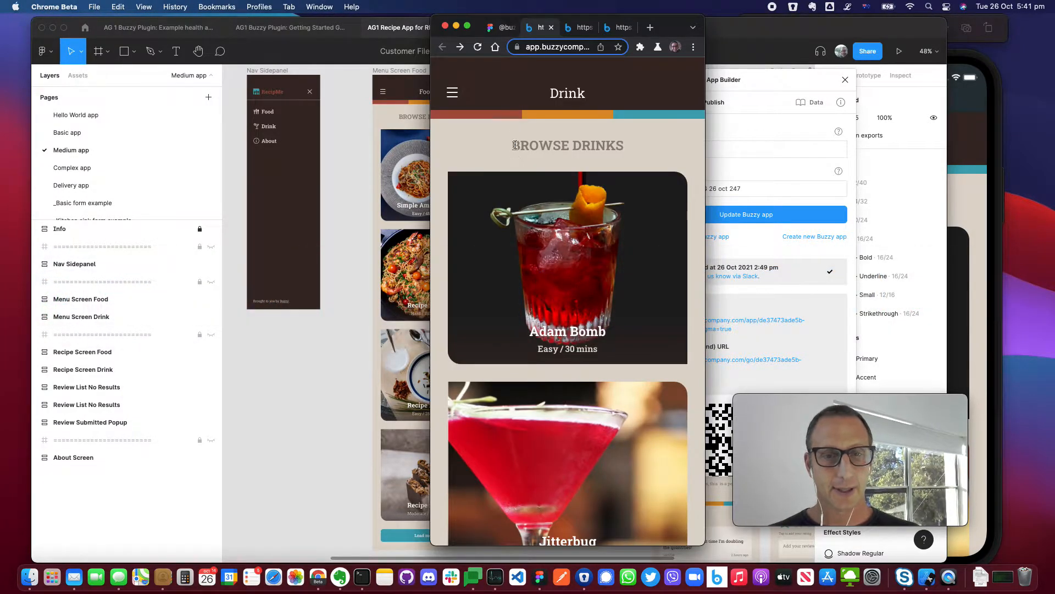
- Submit a five-star 'Wow!!!' review on Adam Bomb and dismiss the confirmation
scroll("down", 3)
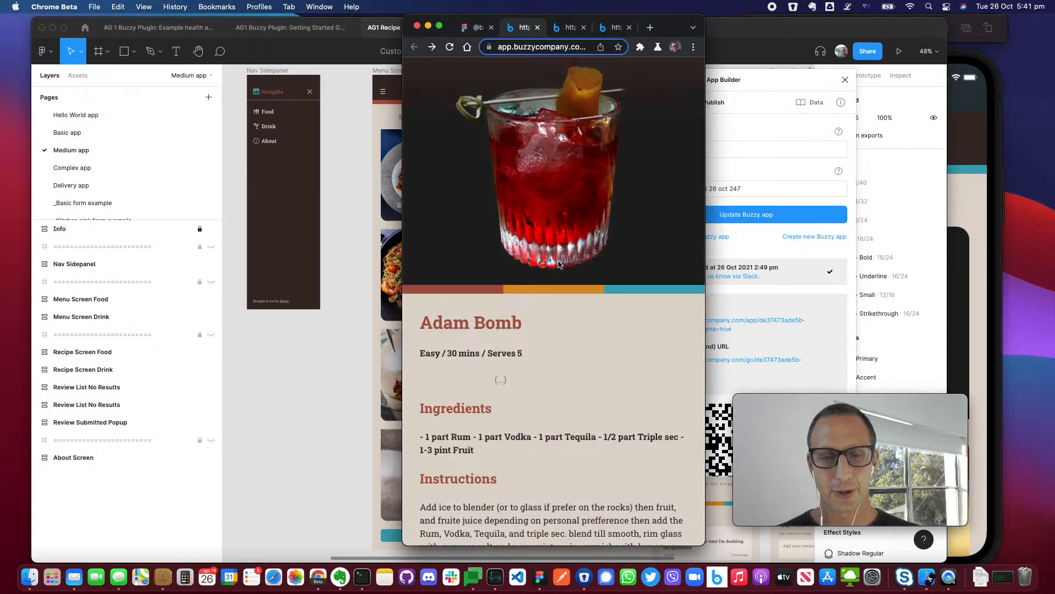
scroll("down", 3)
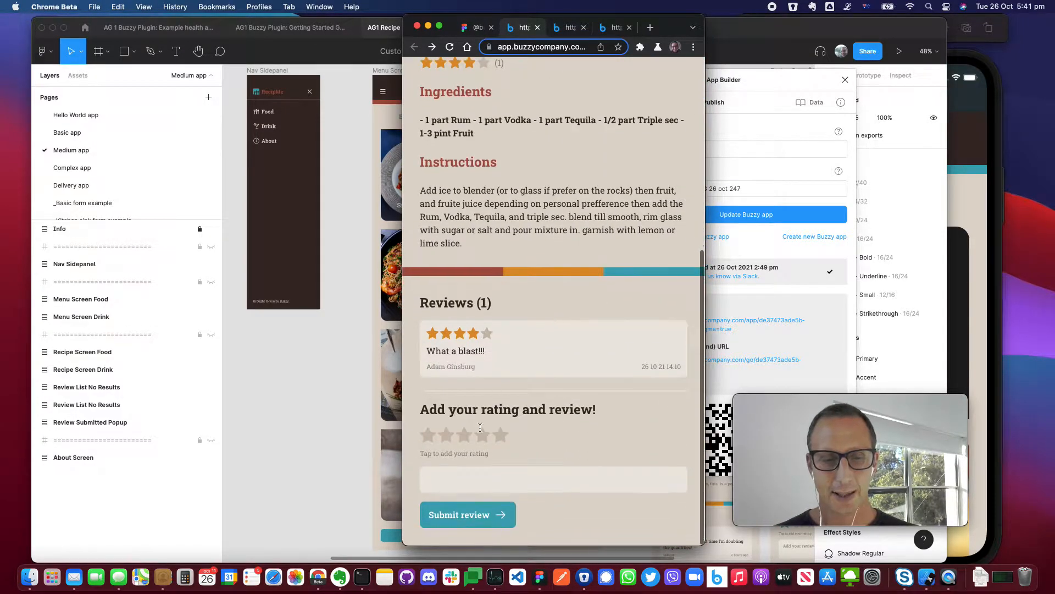
type("Wow")
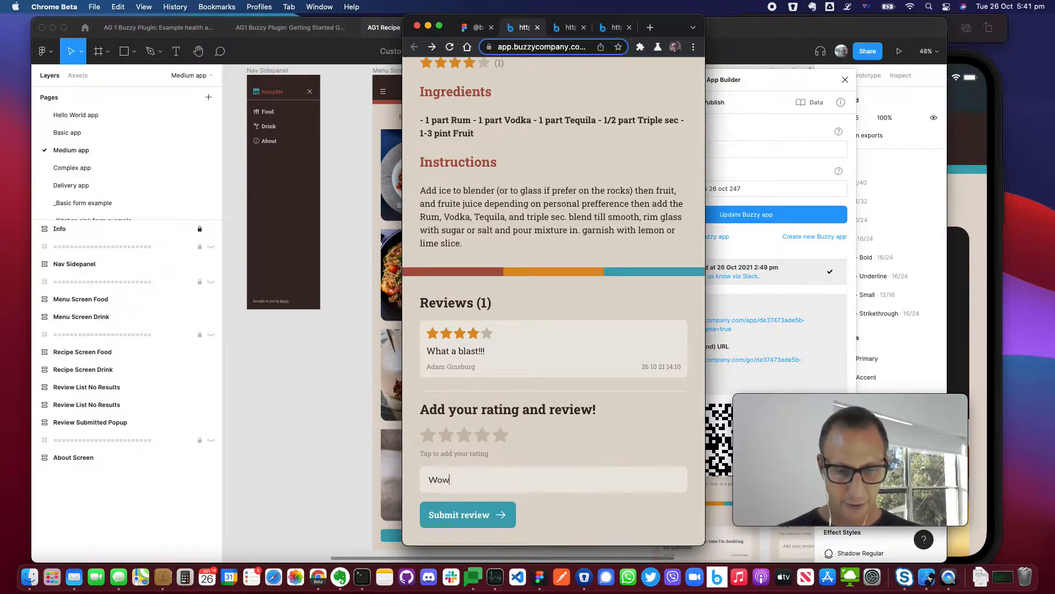
left_click(482, 434)
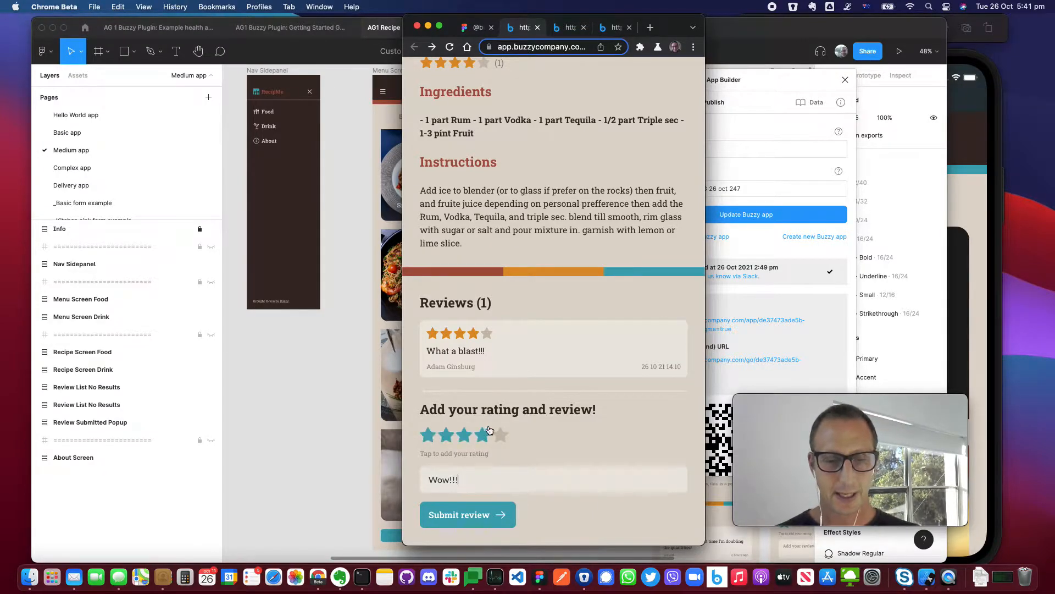
left_click(500, 434)
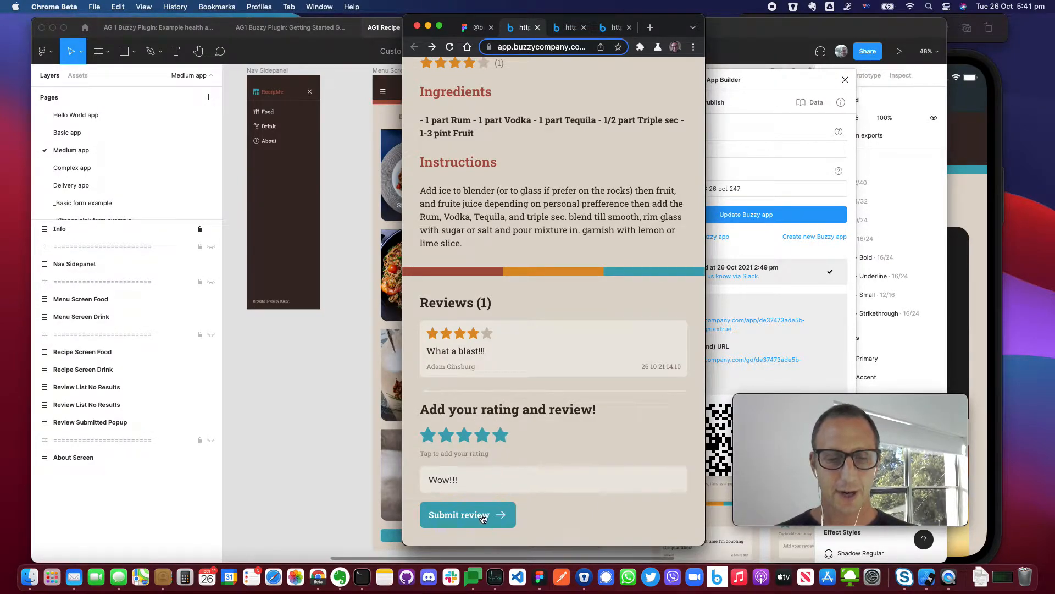
left_click(458, 514)
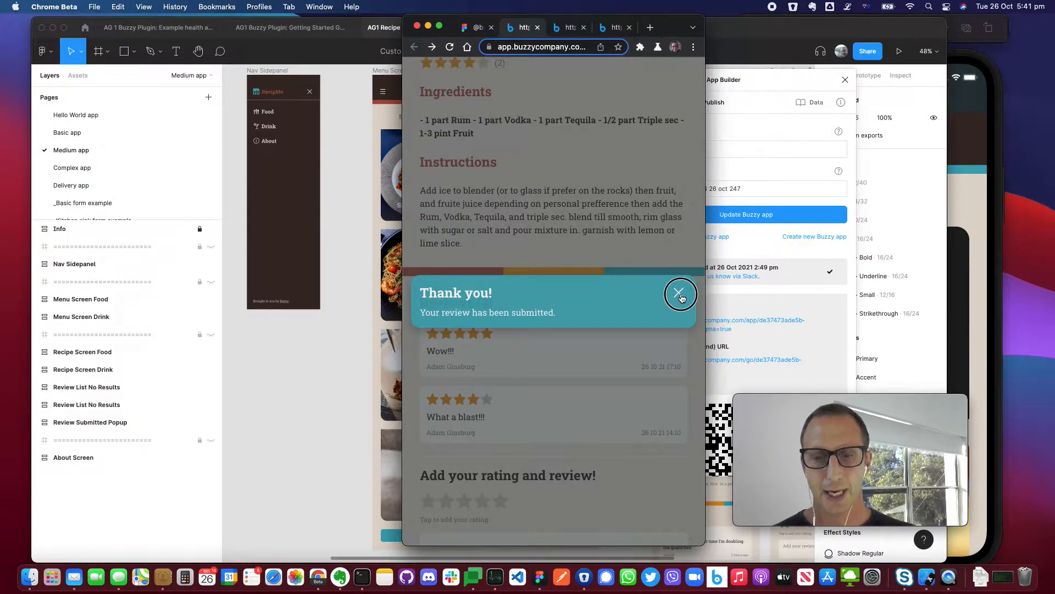
left_click(680, 295)
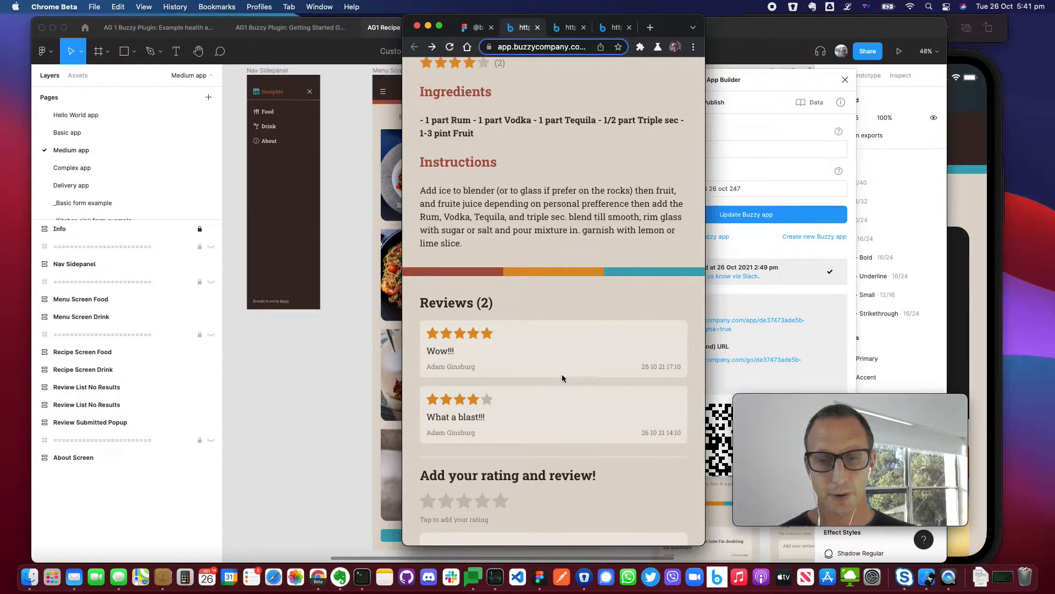
mouse_move(603, 302)
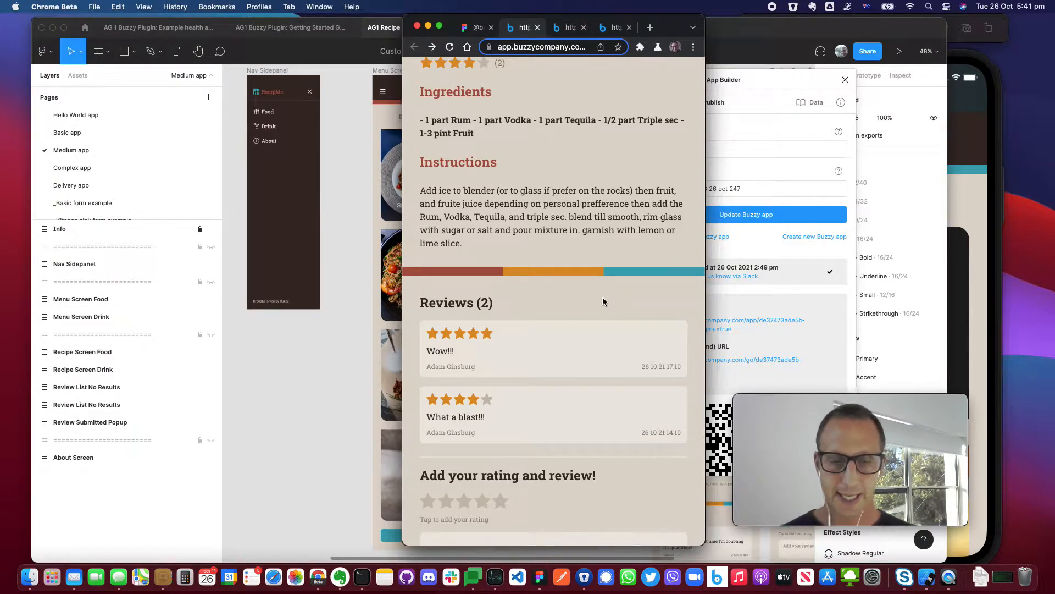
mouse_move(606, 301)
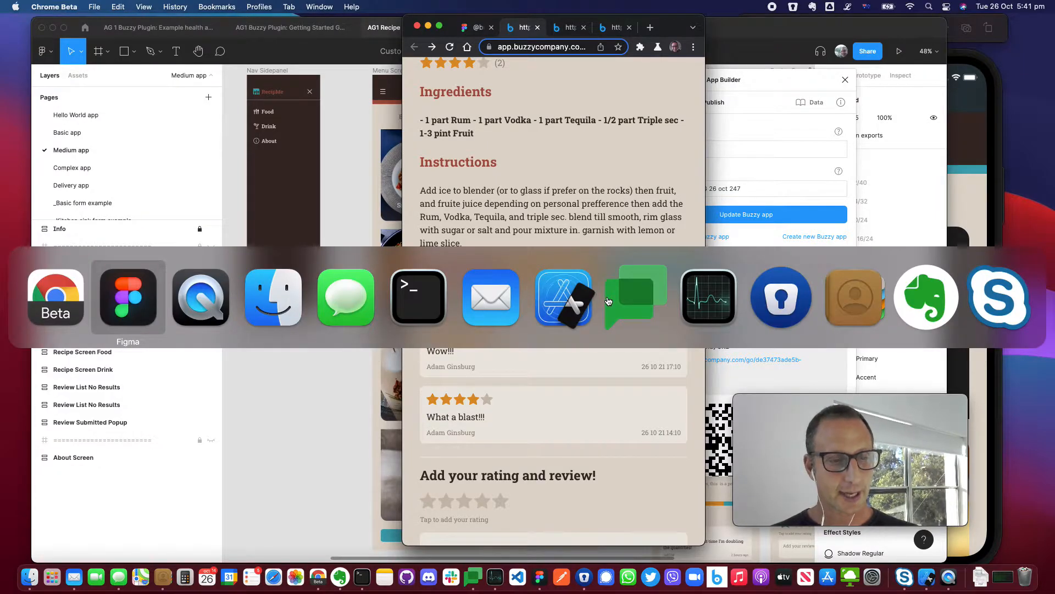
mouse_move(563, 297)
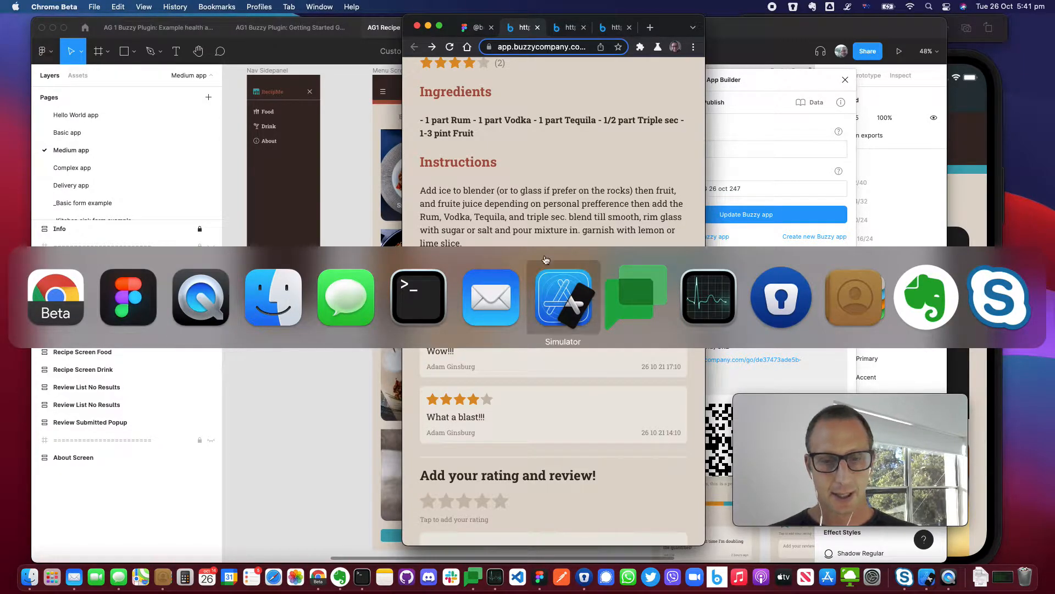
- Scroll Adam Bomb's page in the iPhone 11 Simulator app to the 'Wow!!!' review
left_click(563, 297)
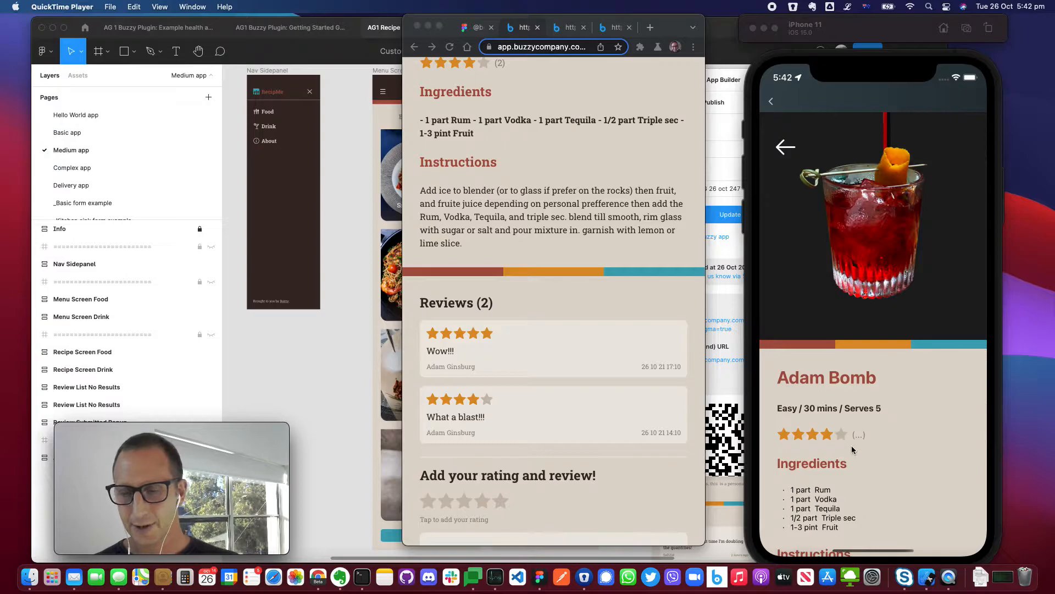
scroll("down", 3)
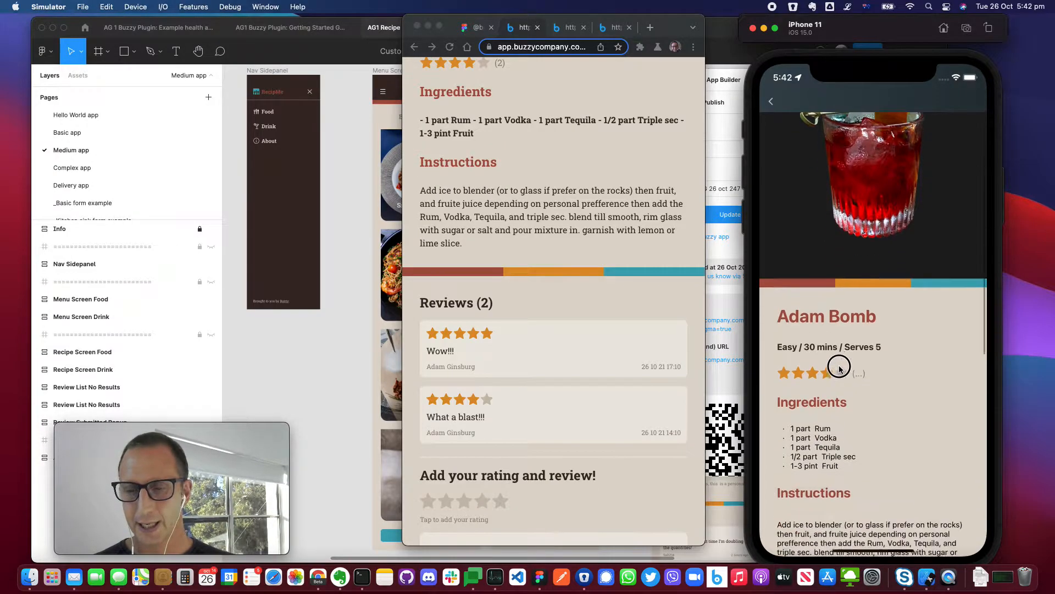
scroll("down", 3)
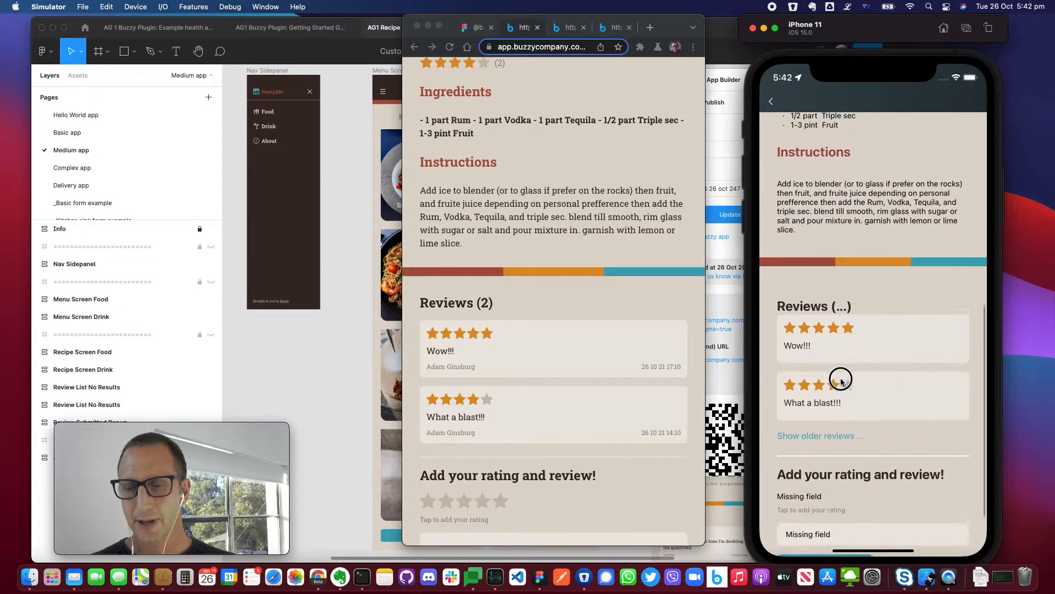
scroll("down", 3)
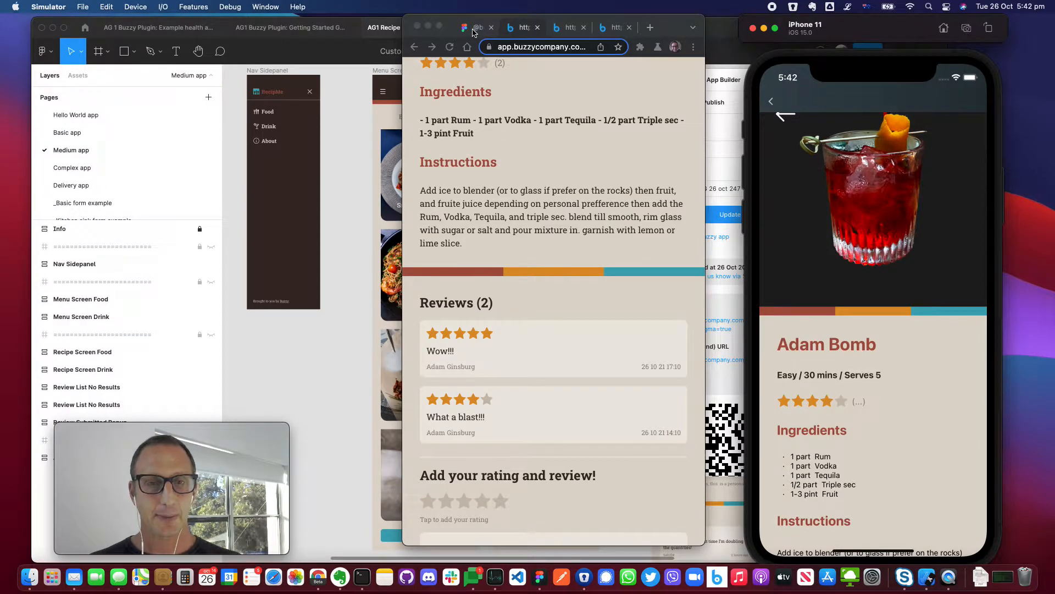
left_click(477, 27)
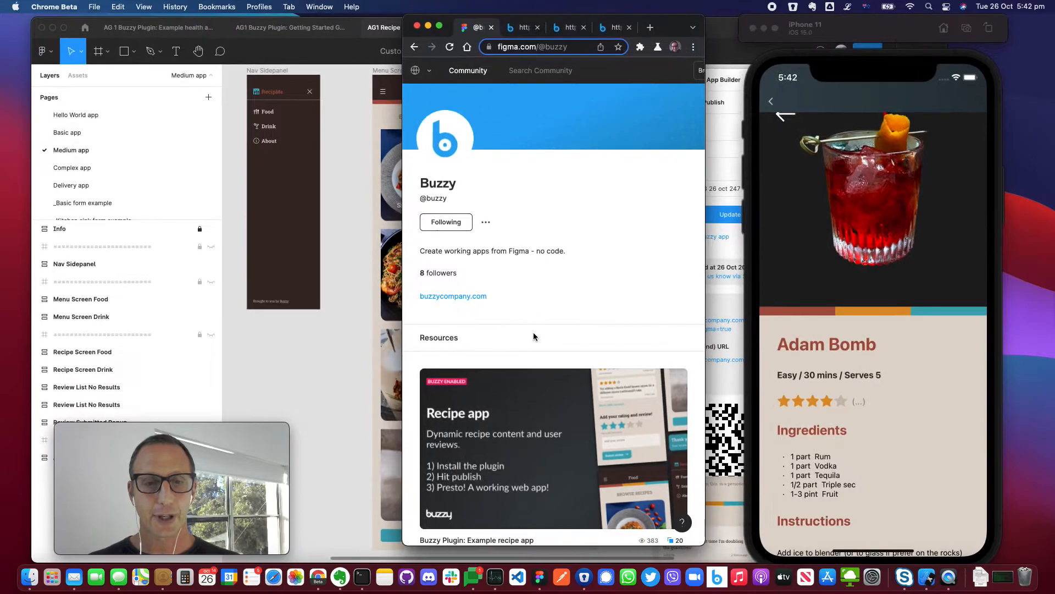
scroll("down", 3)
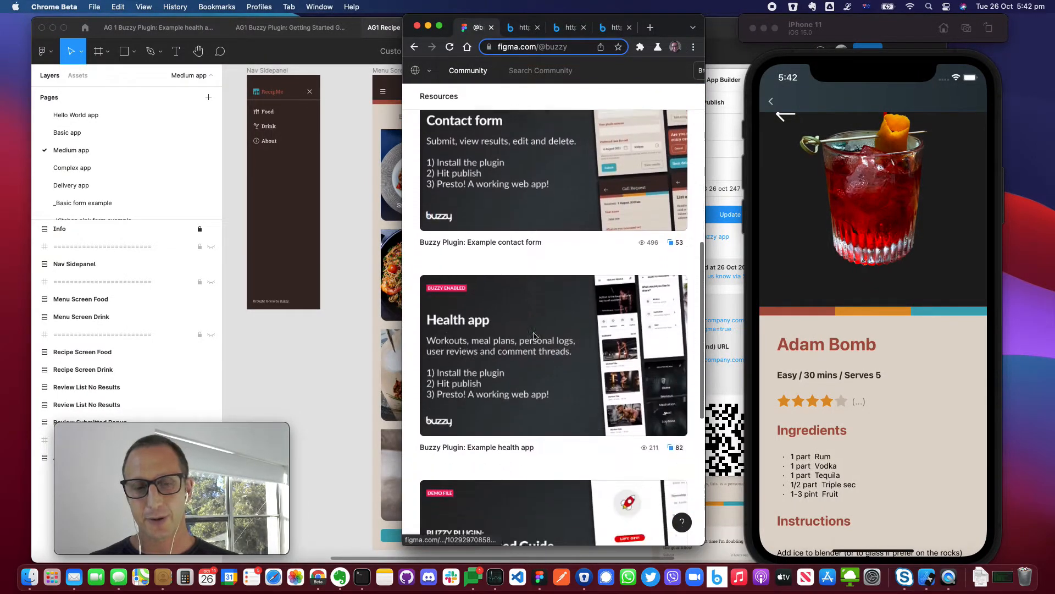
scroll("down", 3)
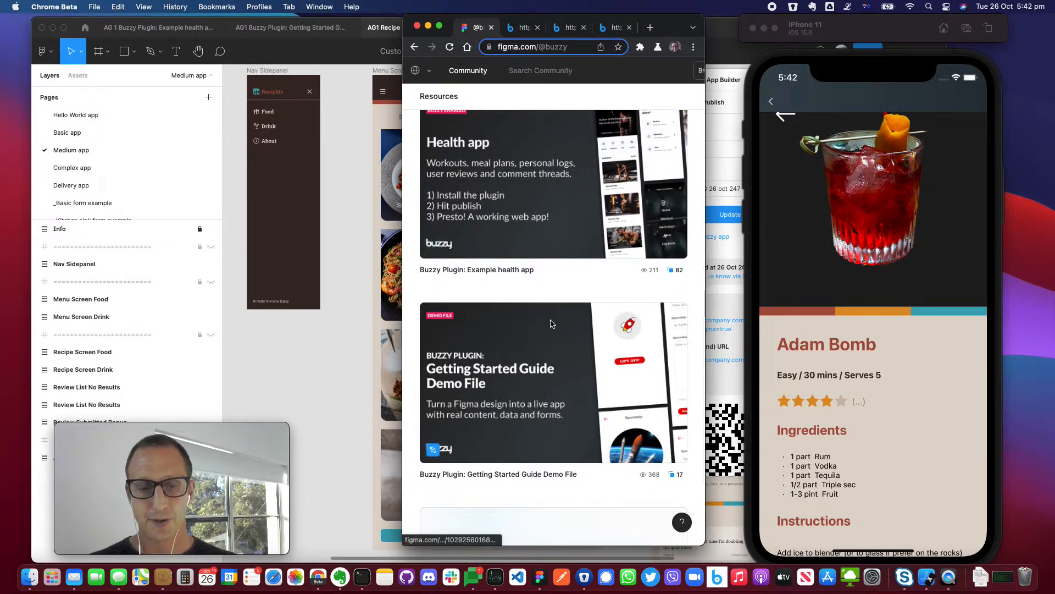
scroll("down", 3)
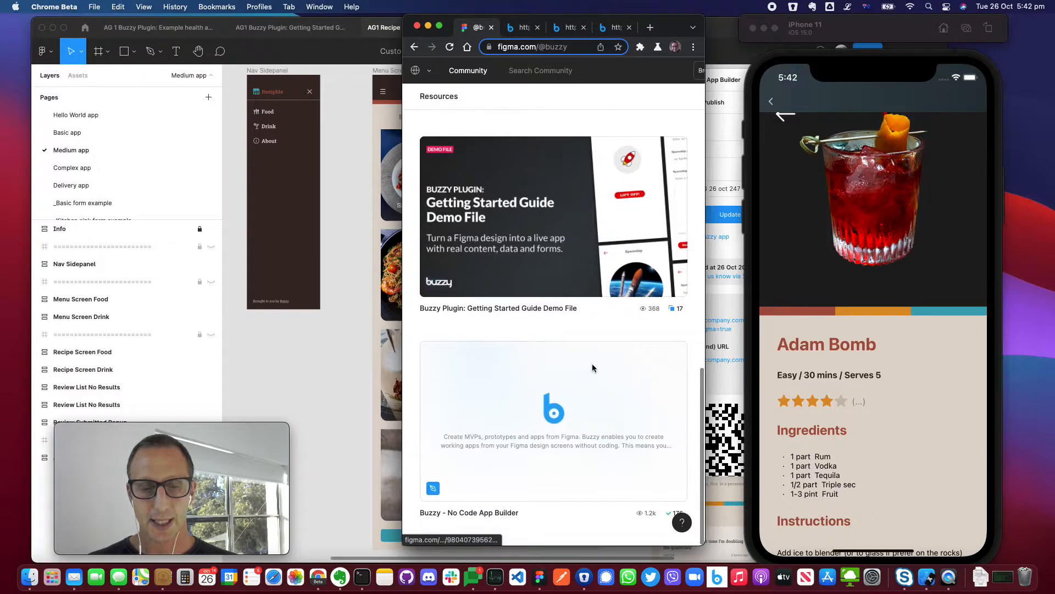
mouse_move(545, 337)
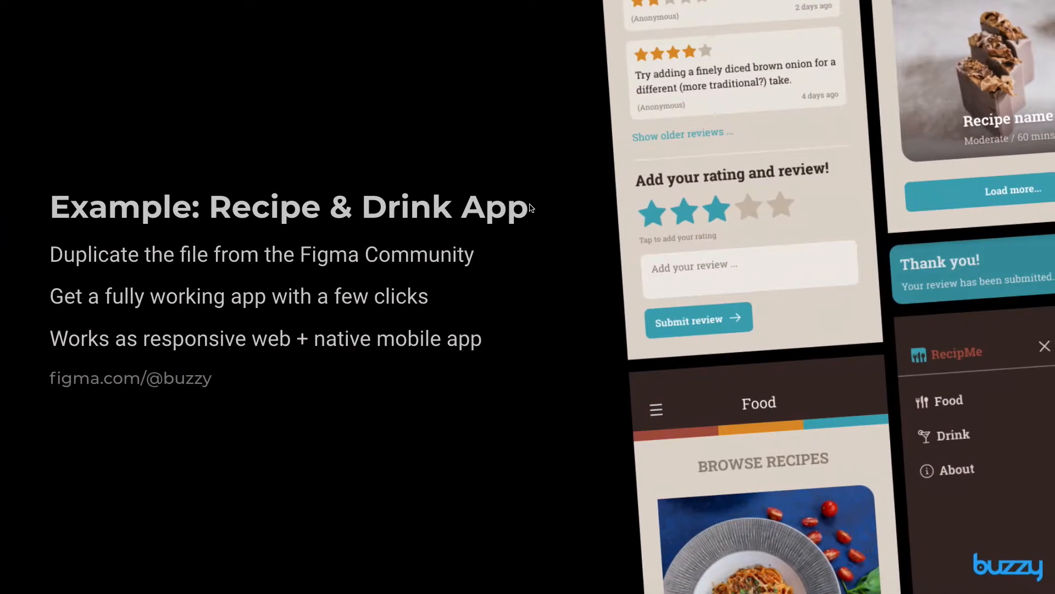
mouse_move(539, 217)
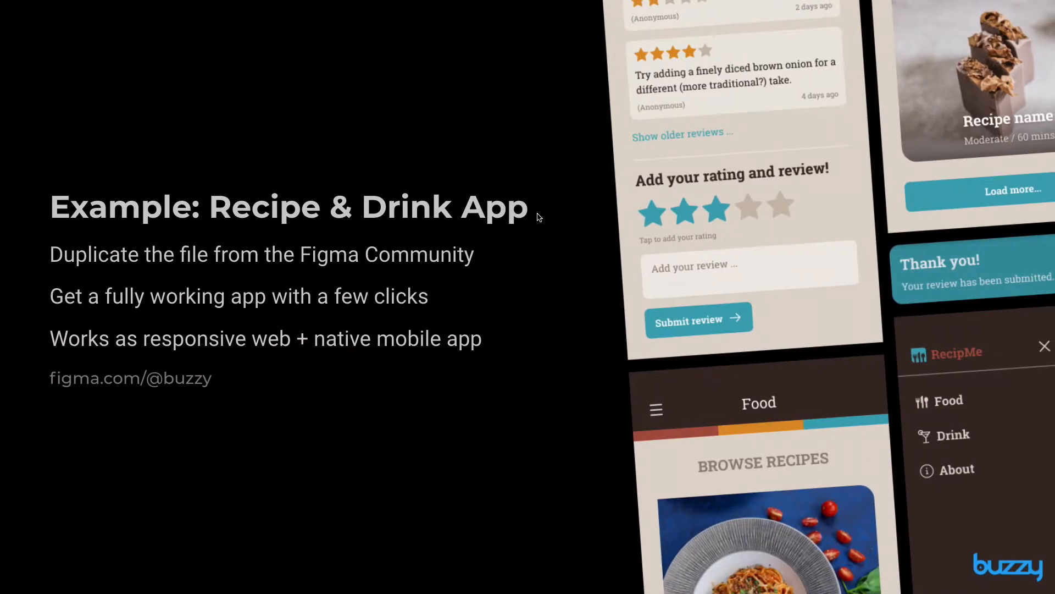
mouse_move(771, 257)
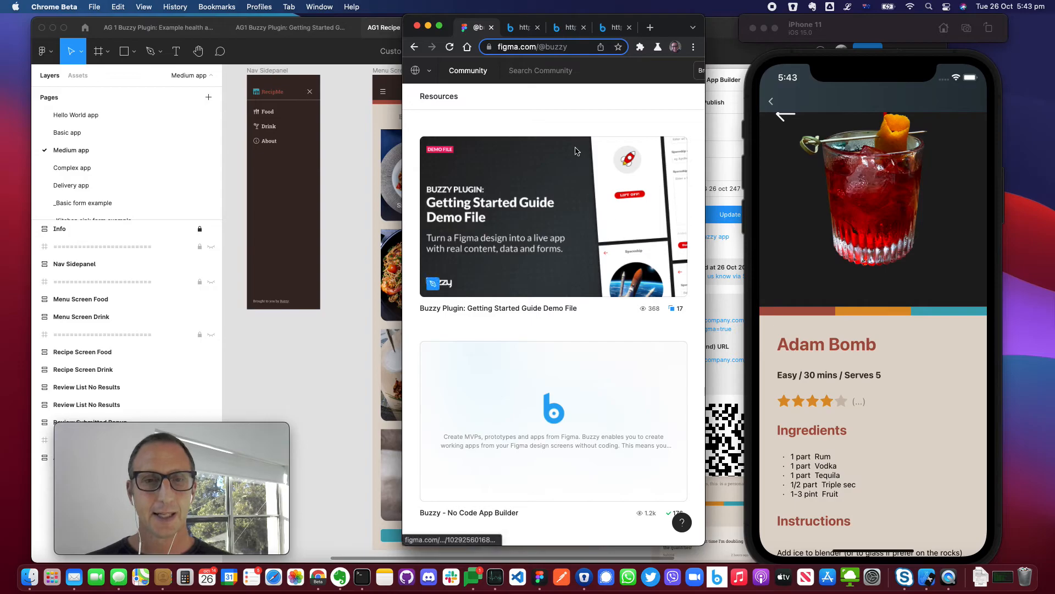
- Scroll the app builder's RN Medium App data past Drink Recipes to the Reviews table
left_click(569, 27)
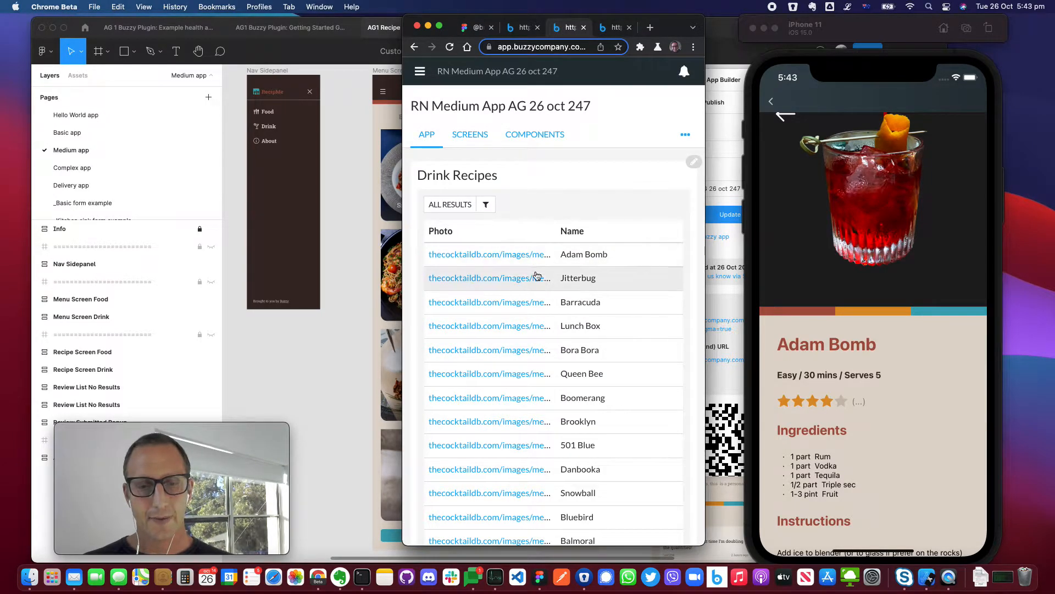
scroll("down", 3)
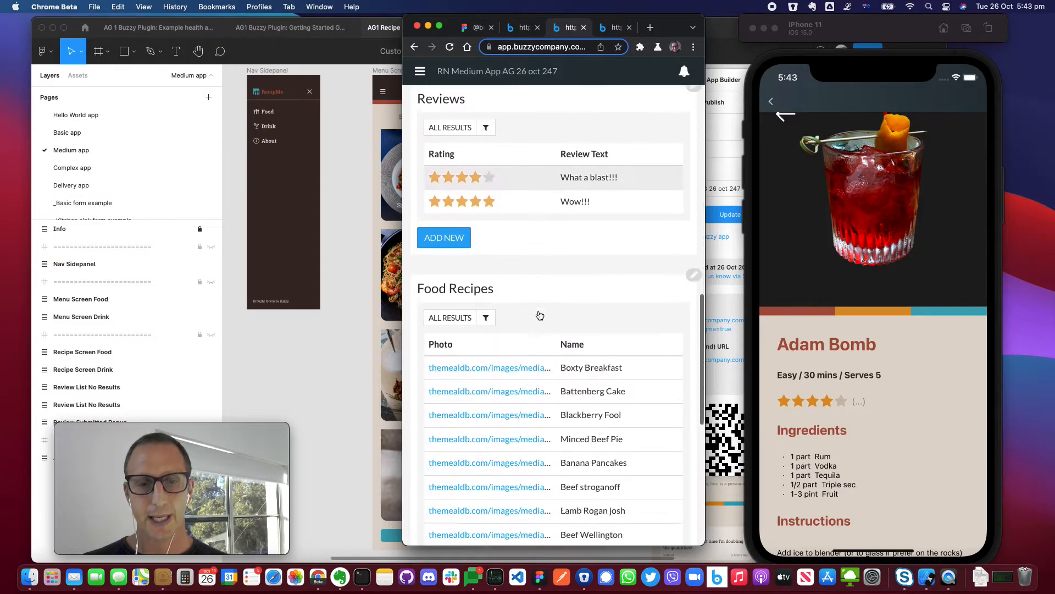
scroll("down", 3)
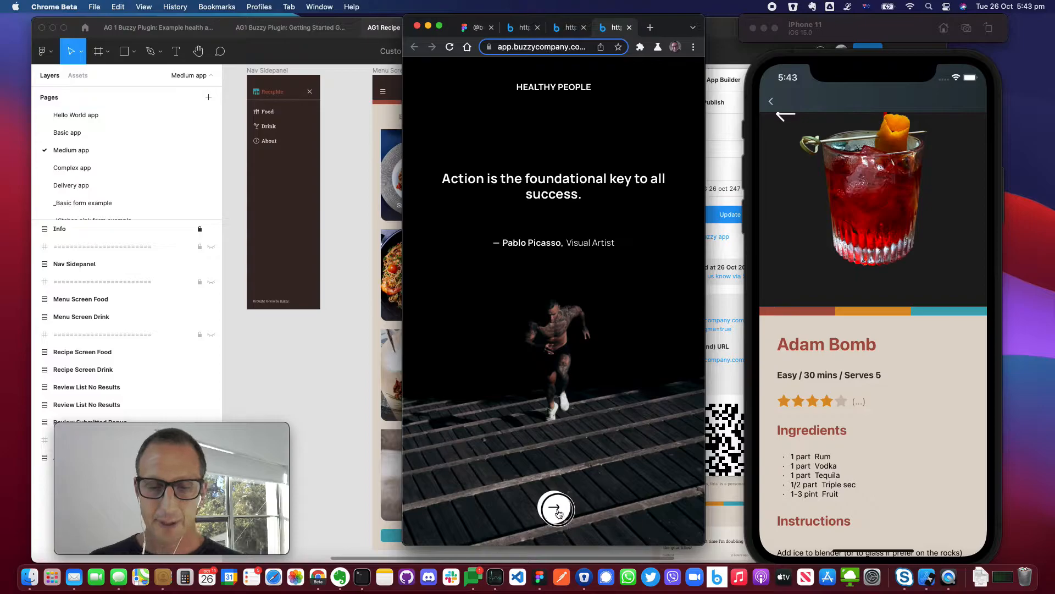
- Get past the Healthy People splash quote and scroll the home page to Active Warm-Up Flow
left_click(553, 508)
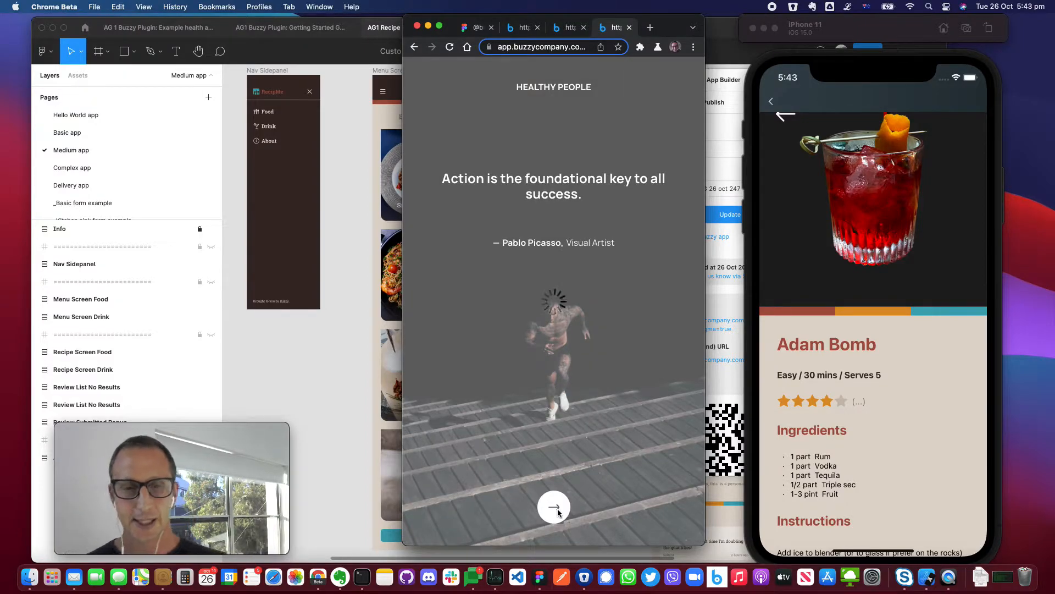
left_click(553, 506)
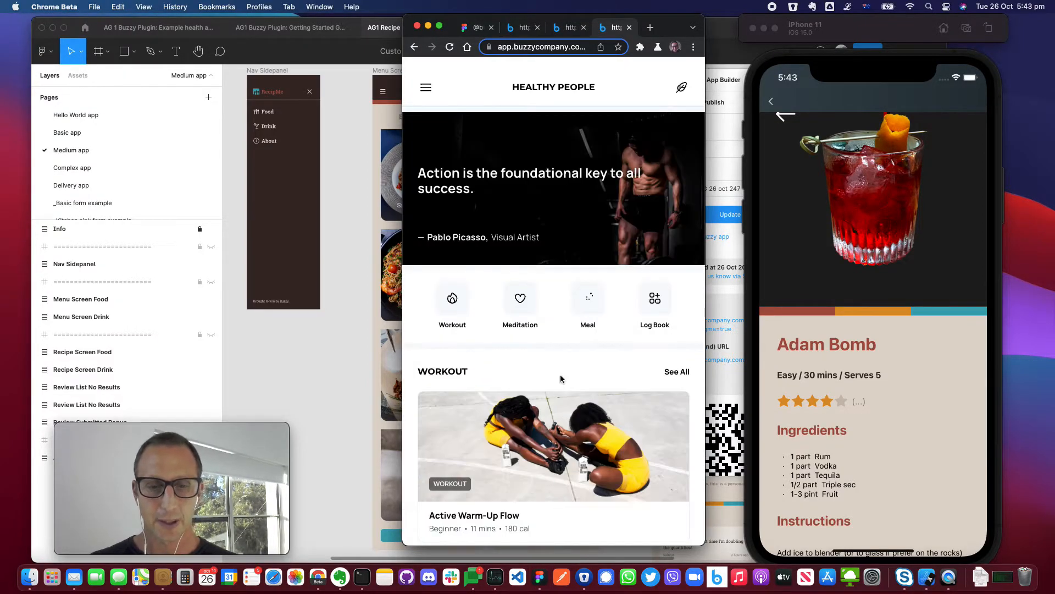
scroll("down", 3)
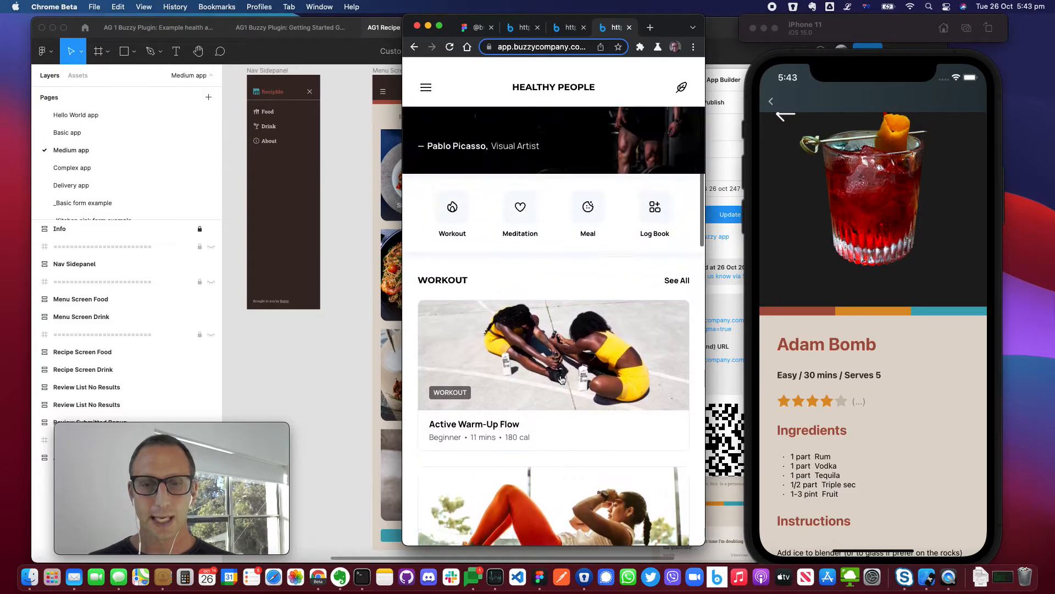
scroll("down", 3)
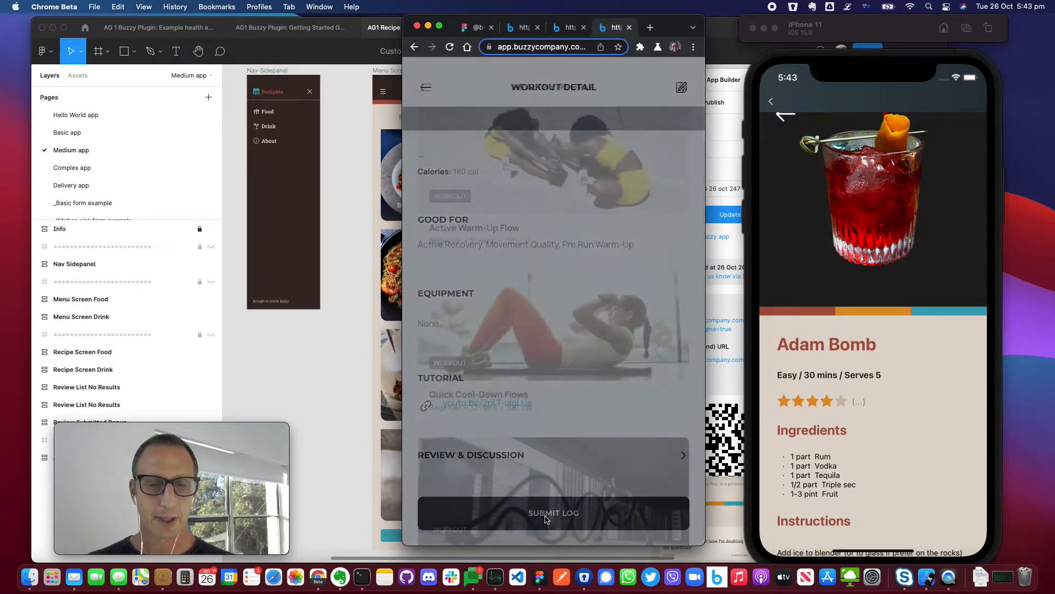
- Start a workout log dated 06/10/2021 at 05:43 pm
left_click(553, 512)
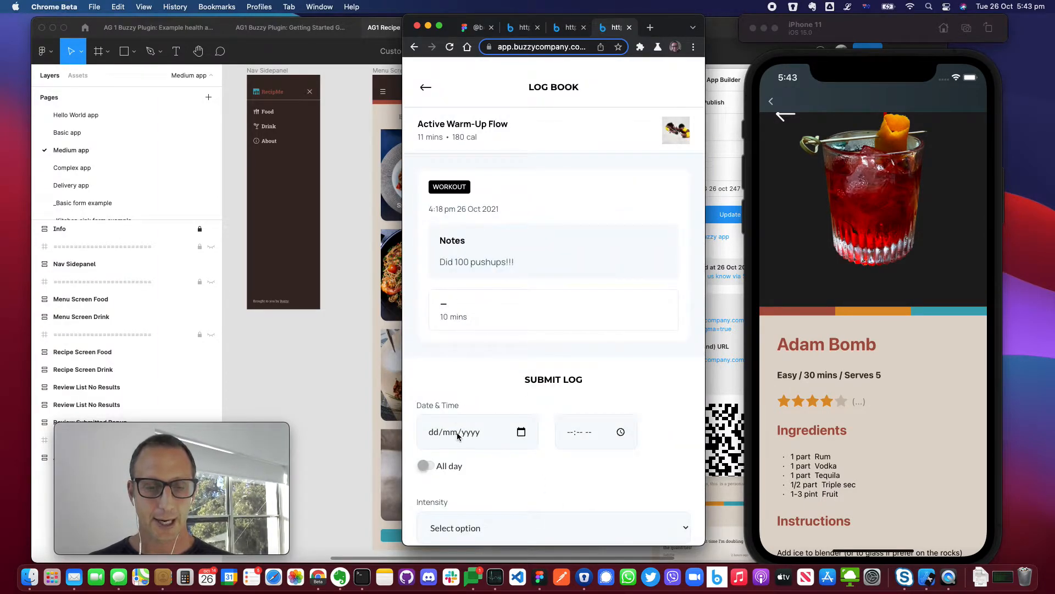
scroll("down", 3)
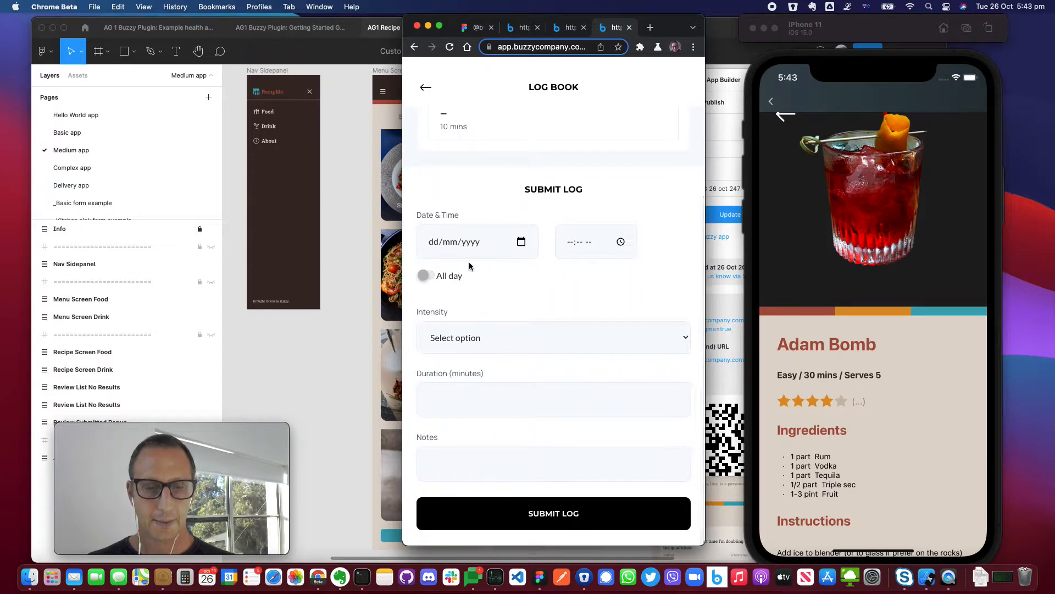
type("06/10/2021")
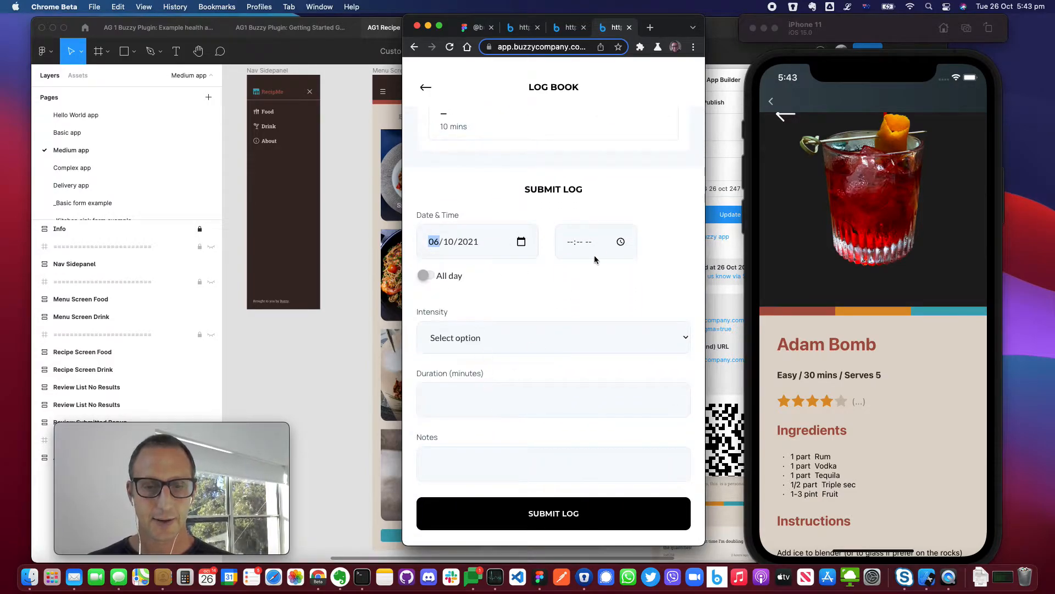
left_click(595, 241)
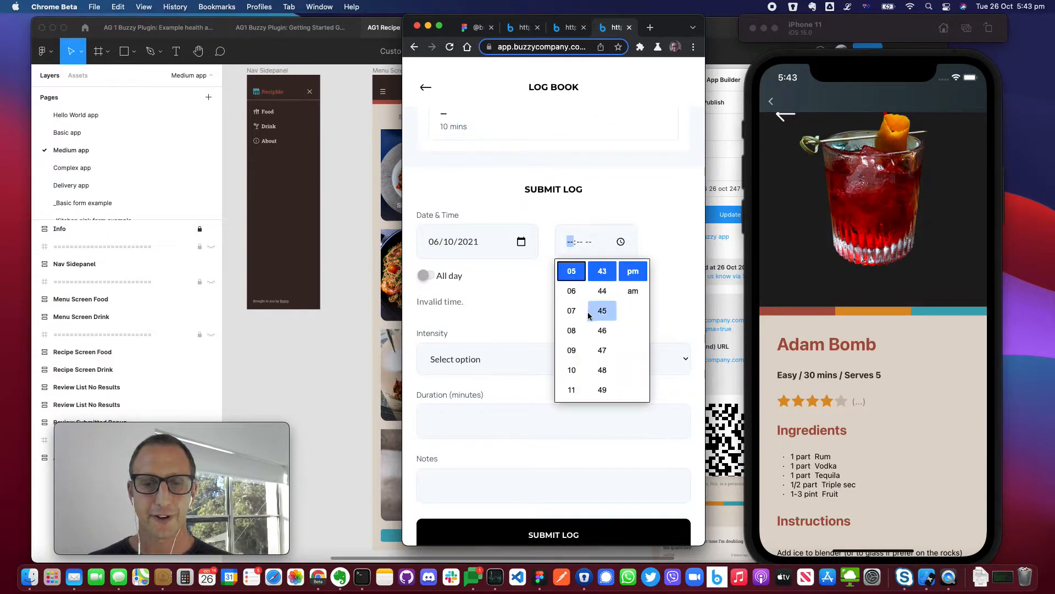
left_click(618, 259)
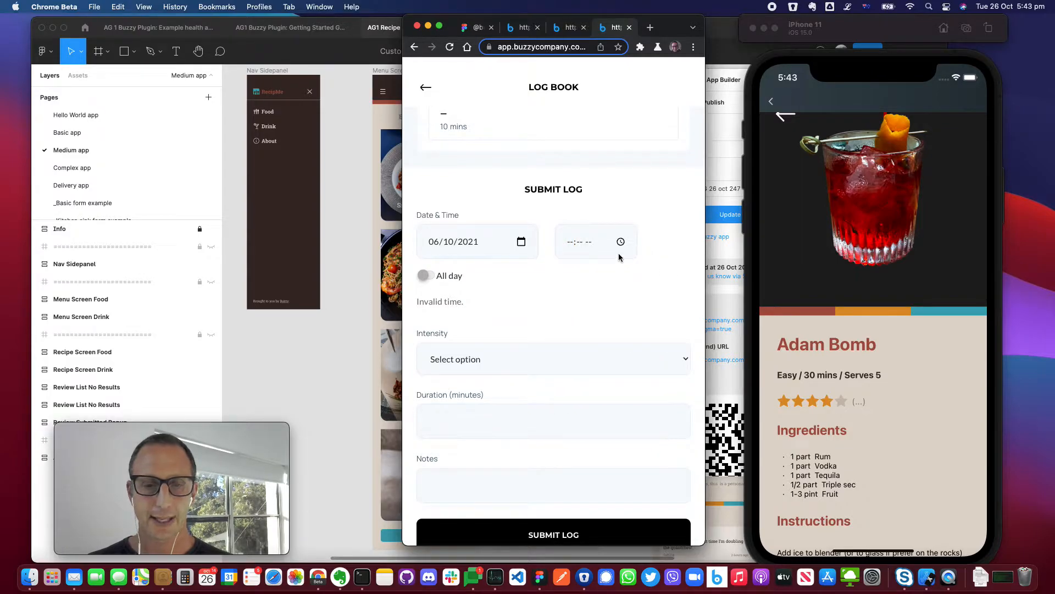
left_click(585, 241)
type("05:43 pm")
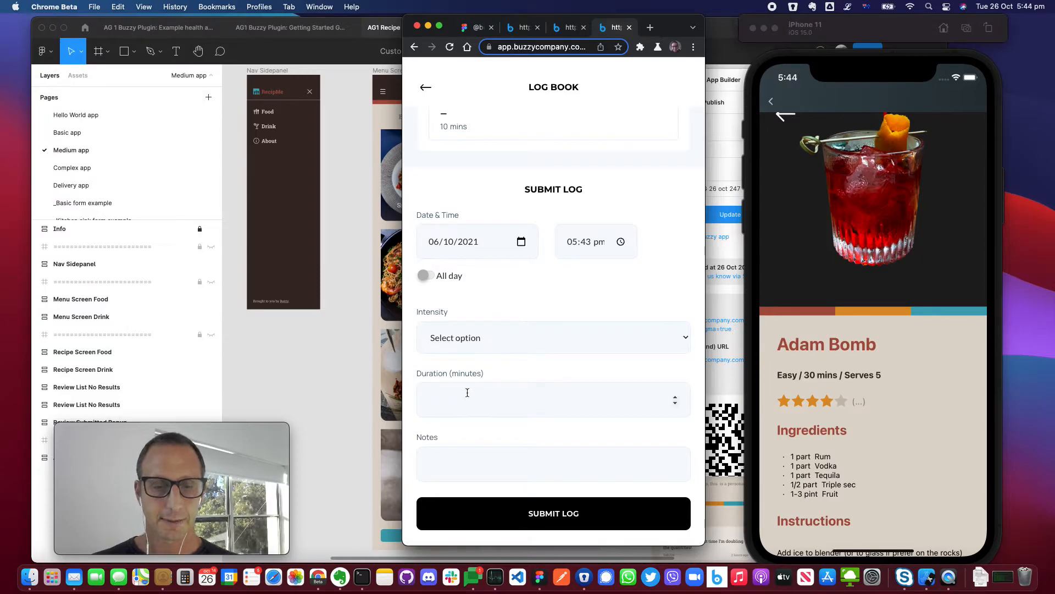
- Enter a 5-minute duration with the note '50 pushups' and submit the log
type("5")
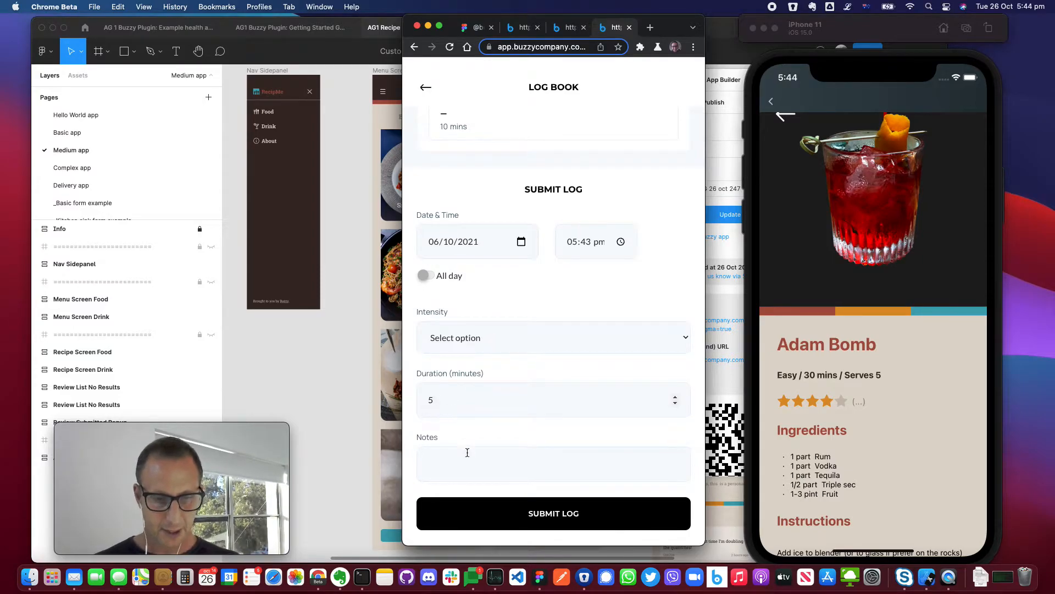
type("50")
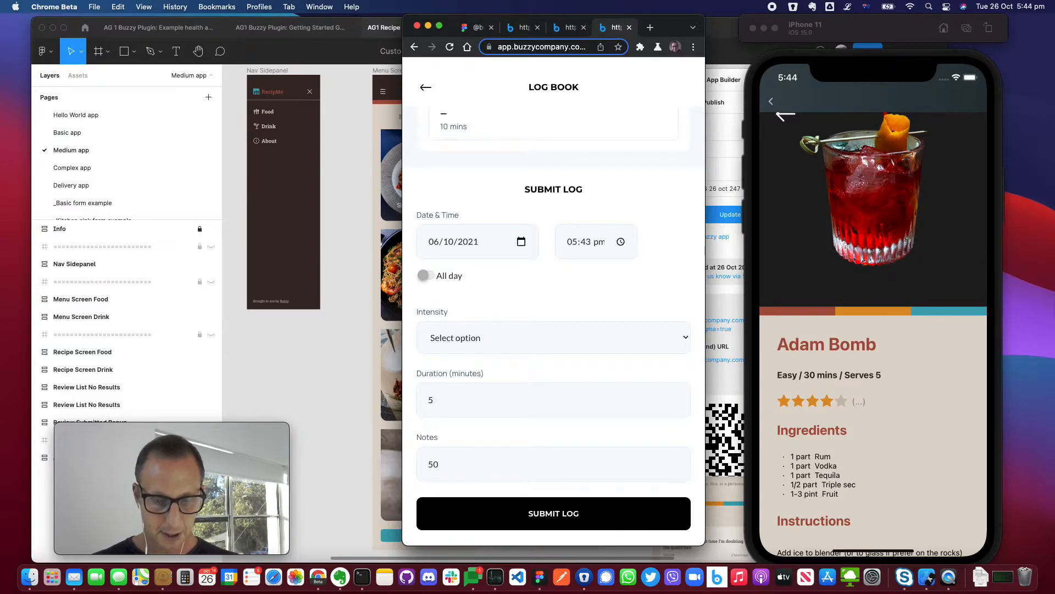
type("pushups")
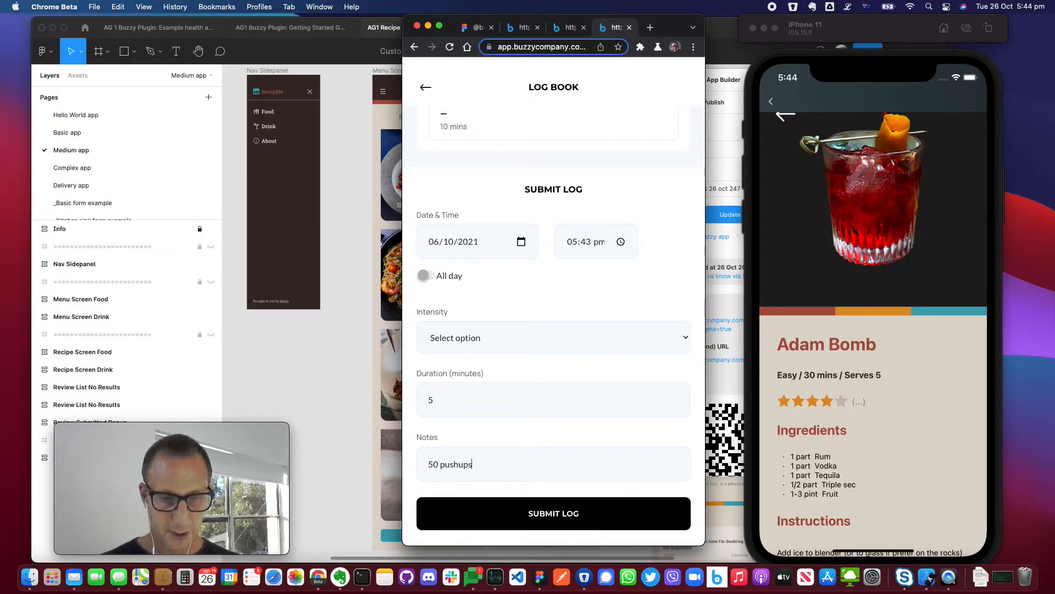
left_click(554, 513)
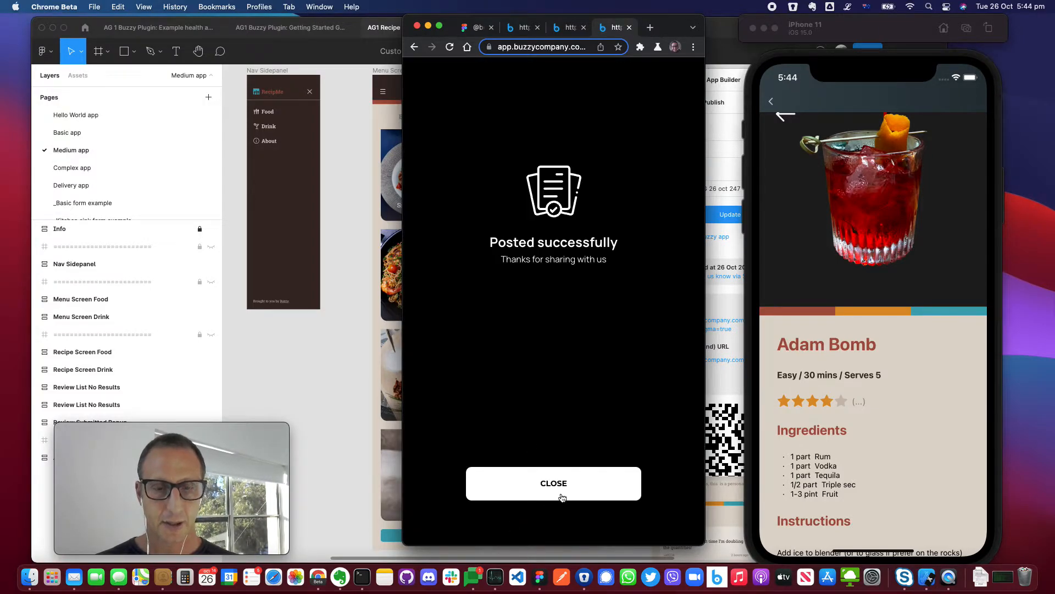
- Close the Posted successfully confirmation
left_click(553, 482)
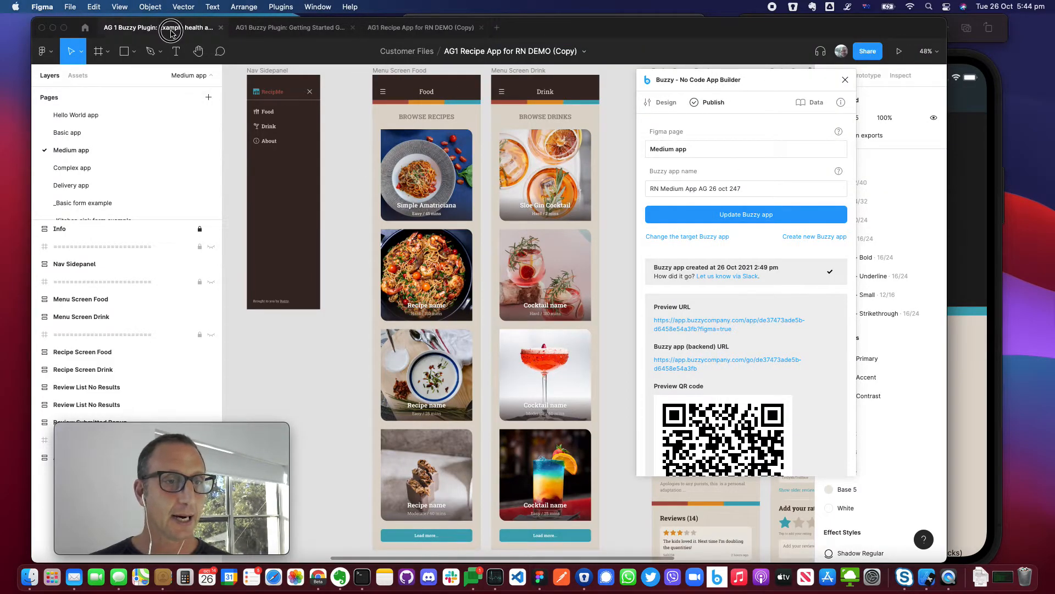
- In the AG 1 Buzzy Plugin file, scroll the plugin's Design tab Screens list
left_click(158, 27)
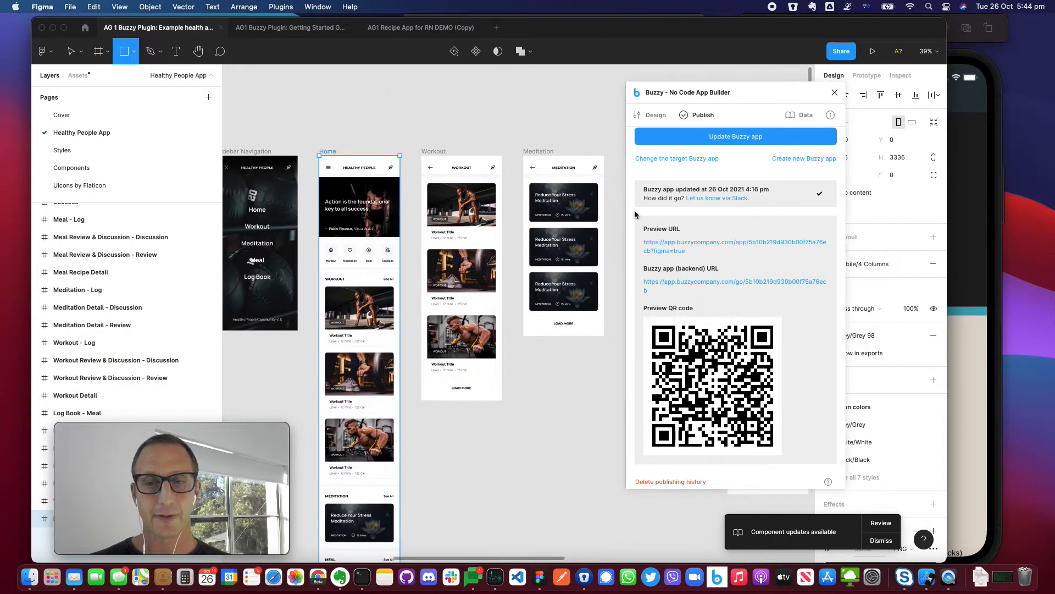
left_click(654, 115)
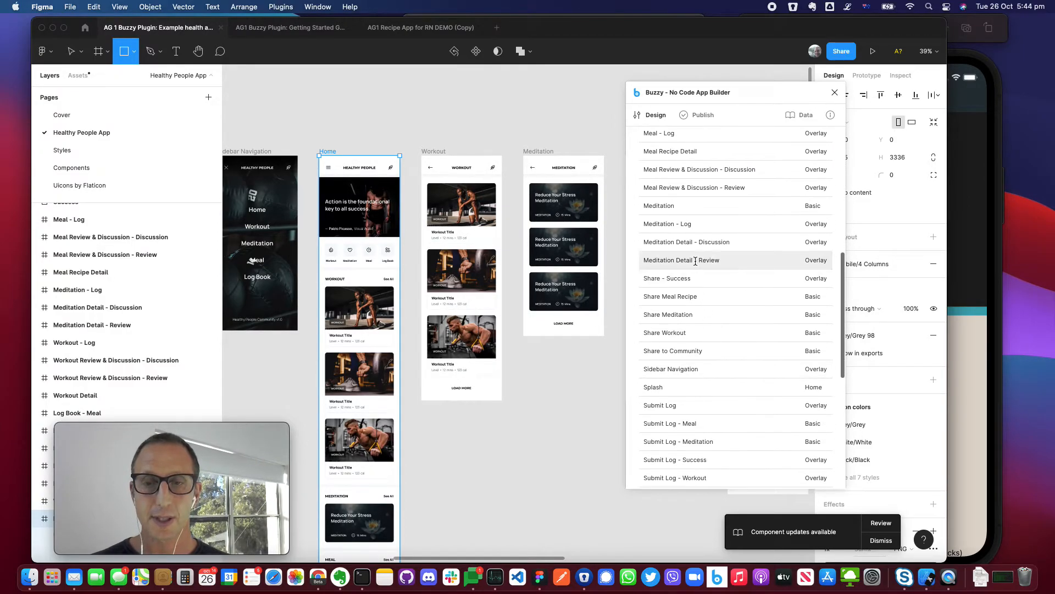
scroll("down", 3)
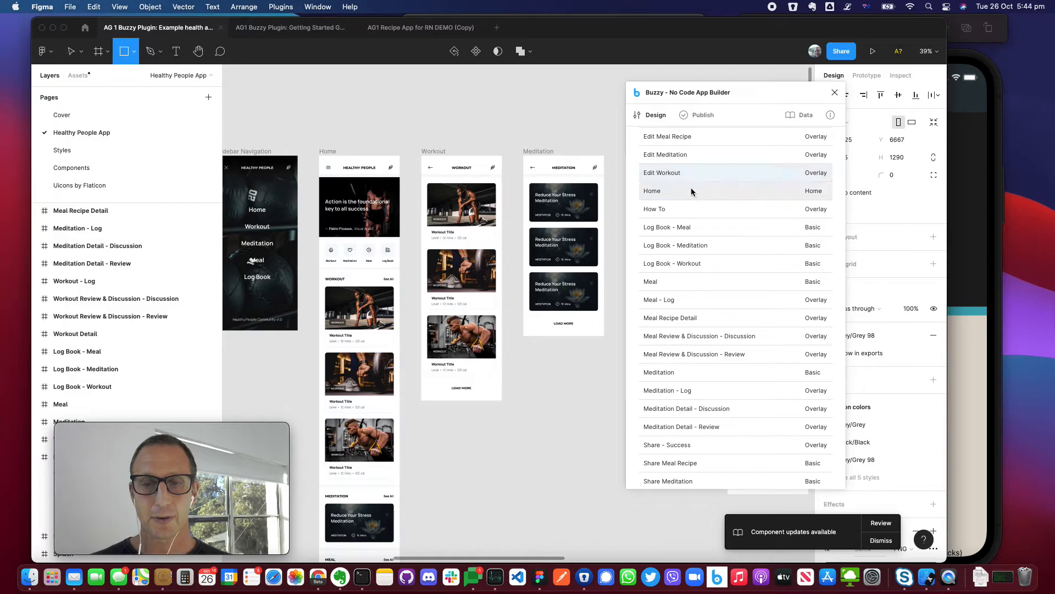
- Check the Home screen's role settings, then scroll Publish to the Healthy People QR code
left_click(651, 191)
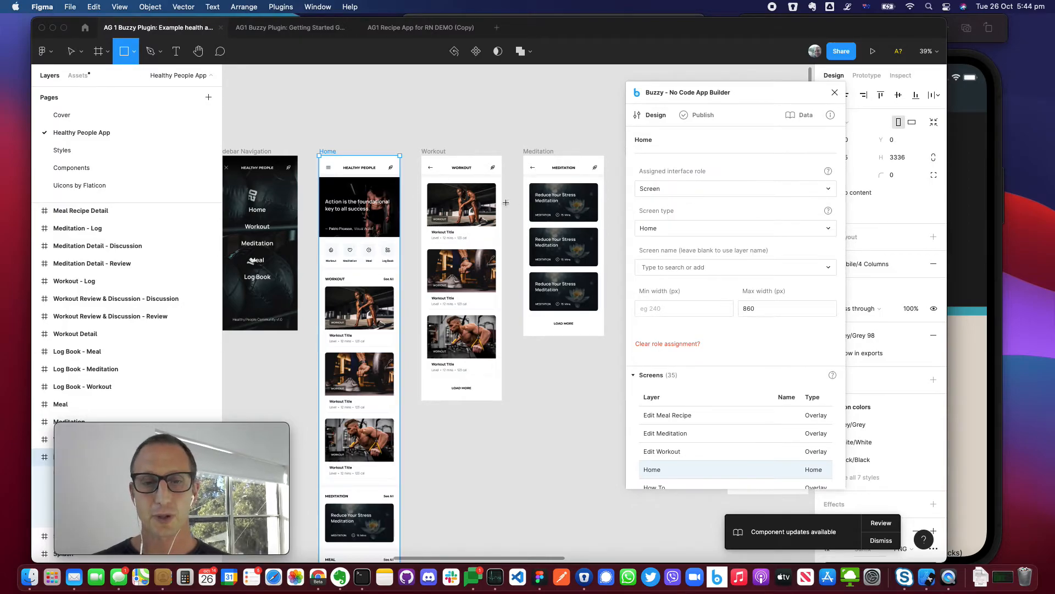
mouse_move(711, 210)
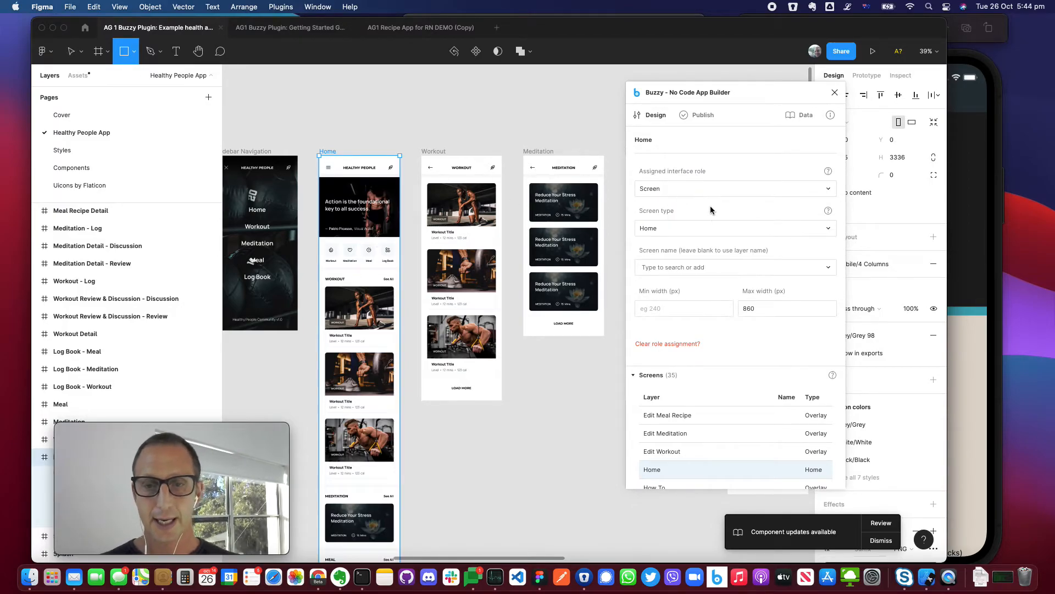
left_click(701, 115)
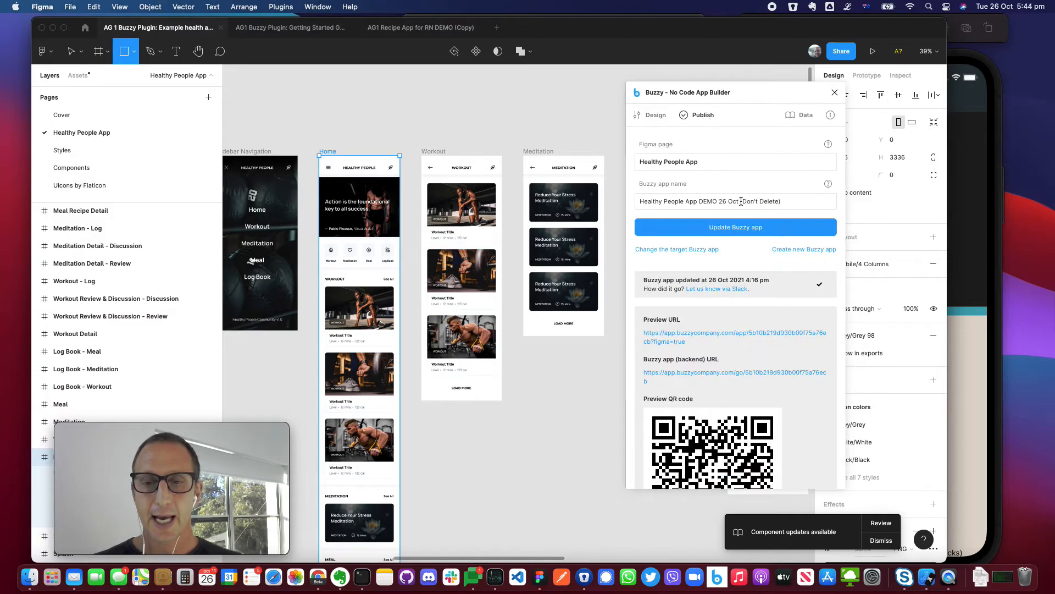
scroll("down", 3)
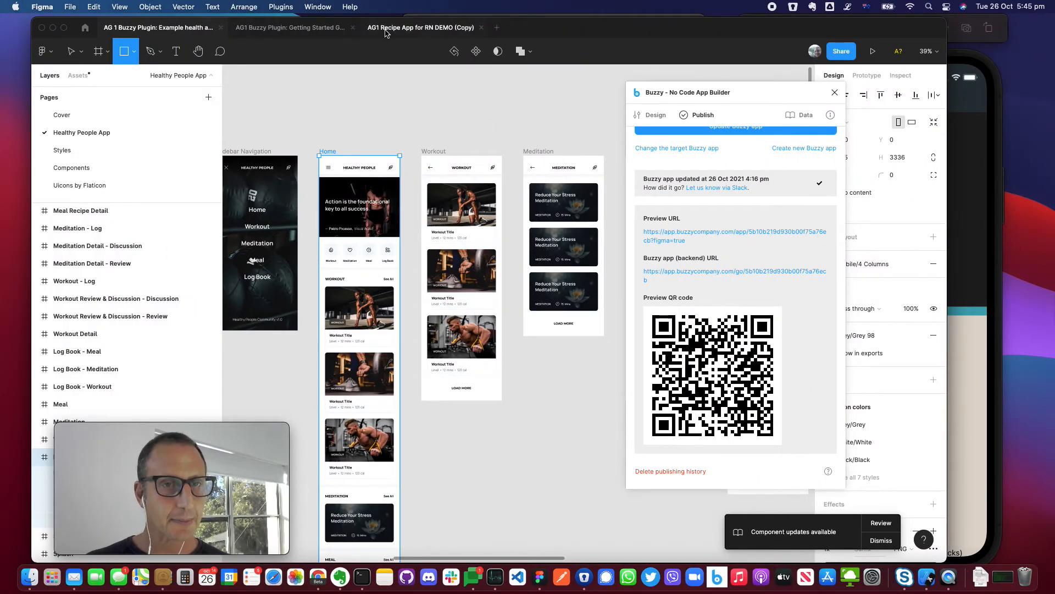
- Open the AG2 Buzzy Plugin Getting Started Guide demo file from recently viewed files
left_click(84, 27)
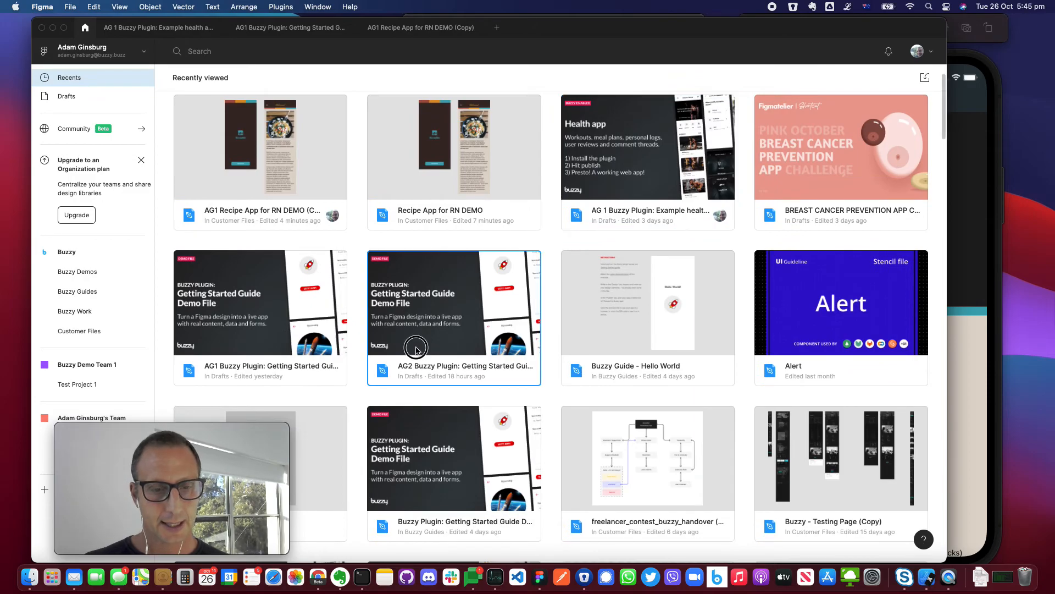
double_click(454, 301)
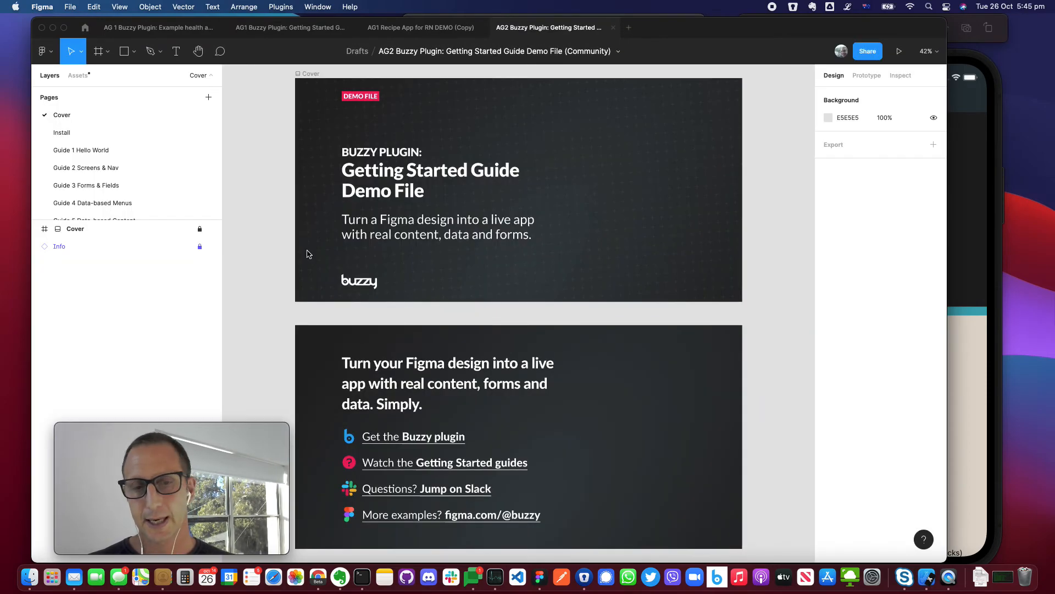
- Switch to the Guide 3 Forms & Fields page and show the Plugins list
left_click(81, 150)
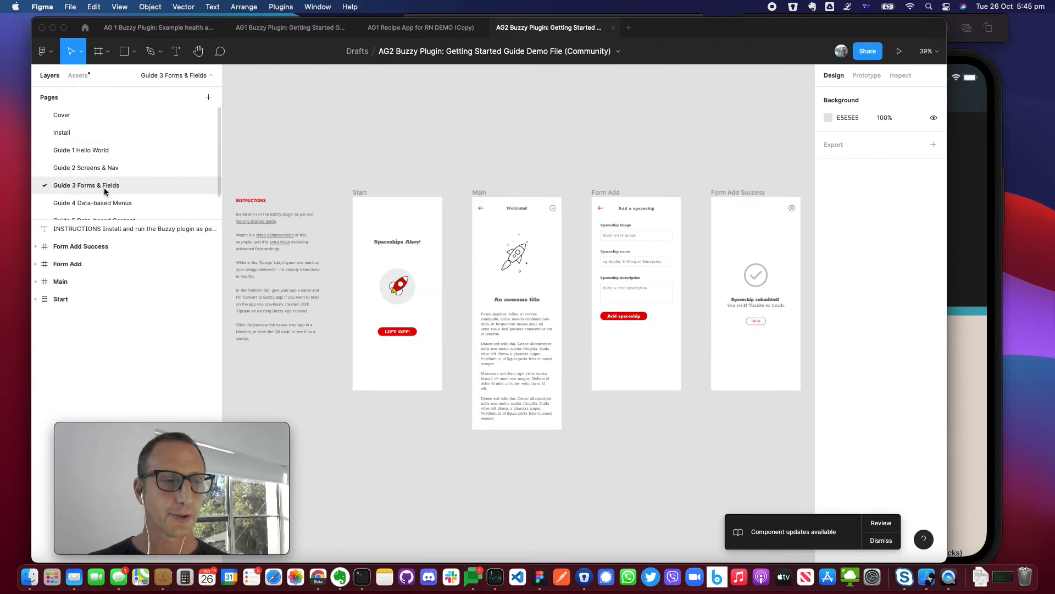
left_click(280, 7)
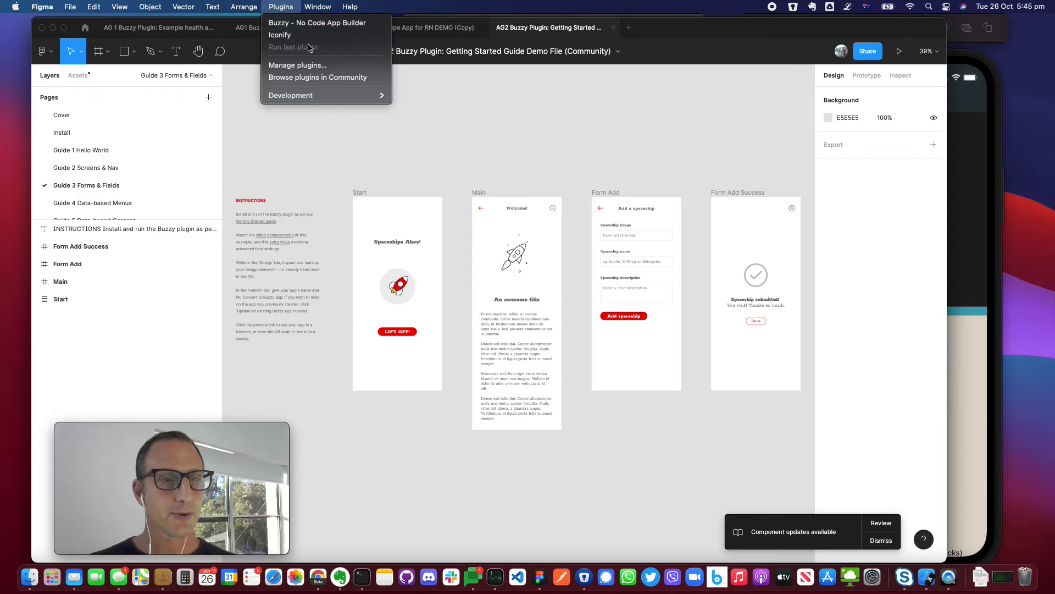
mouse_move(327, 22)
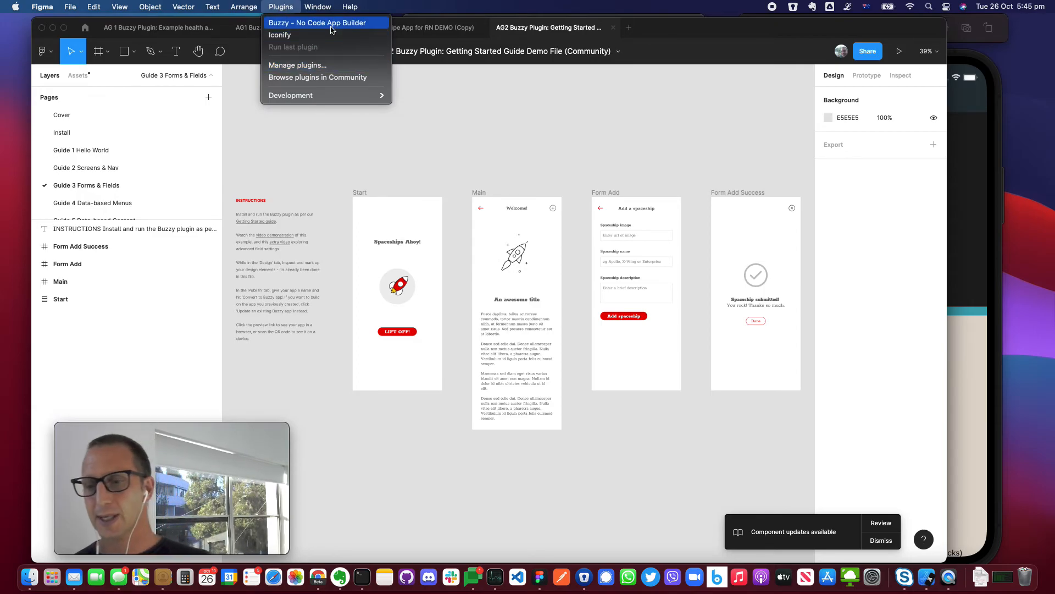